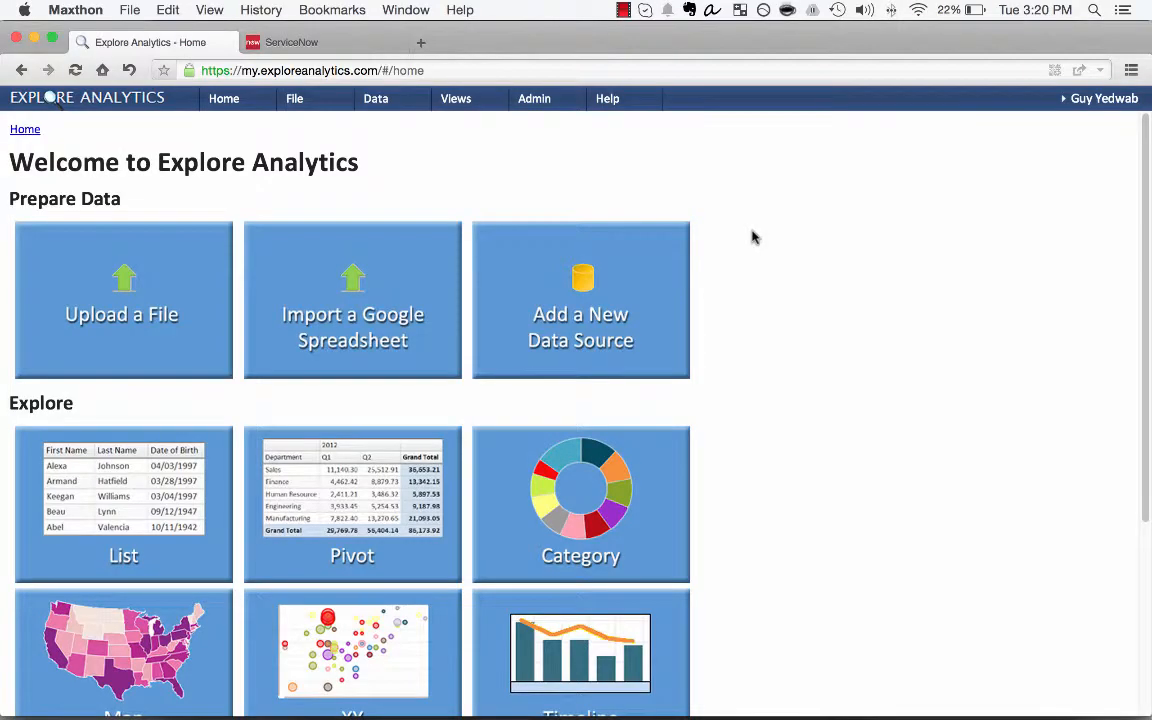
Step: Create a chart view 'Resource Hours by User' on the SN Resource Allocation table
left_click(294, 98)
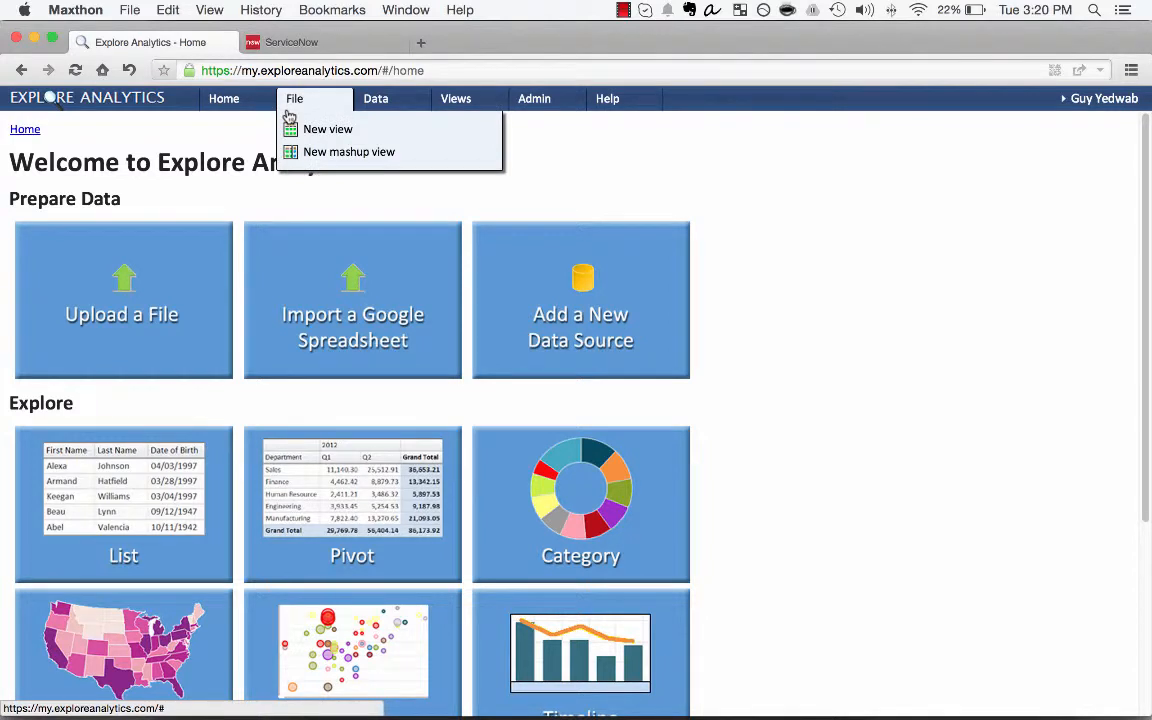
left_click(327, 128)
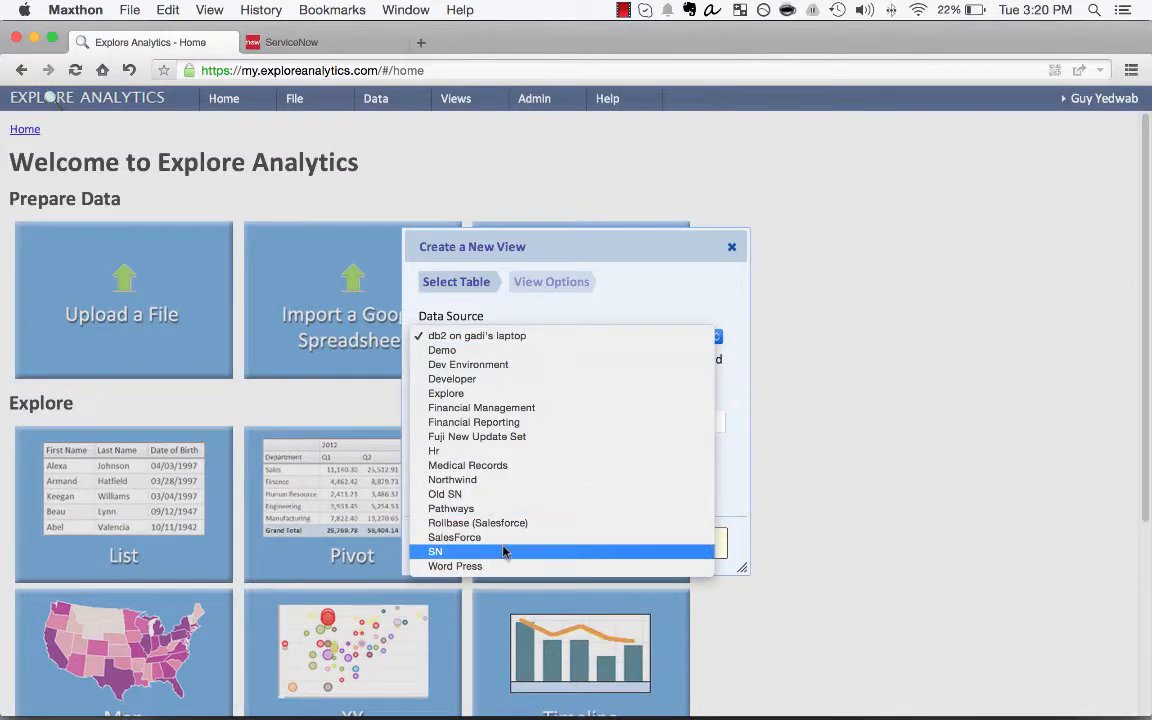
left_click(435, 551)
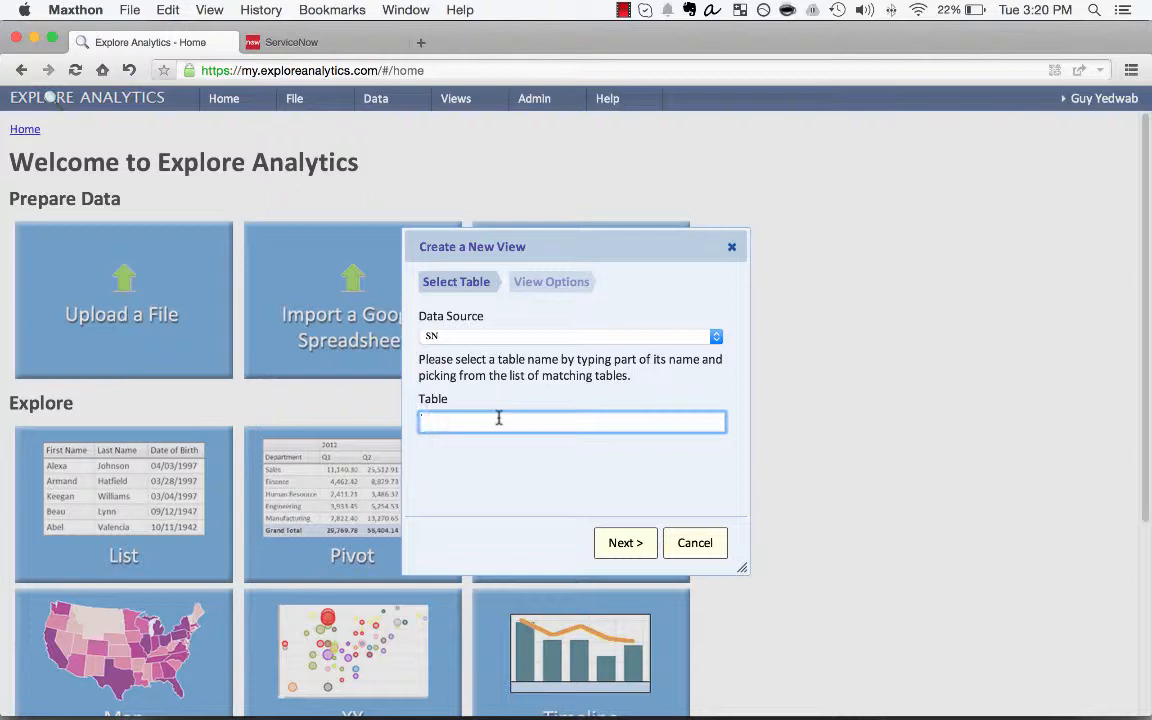
type("resource Allocation")
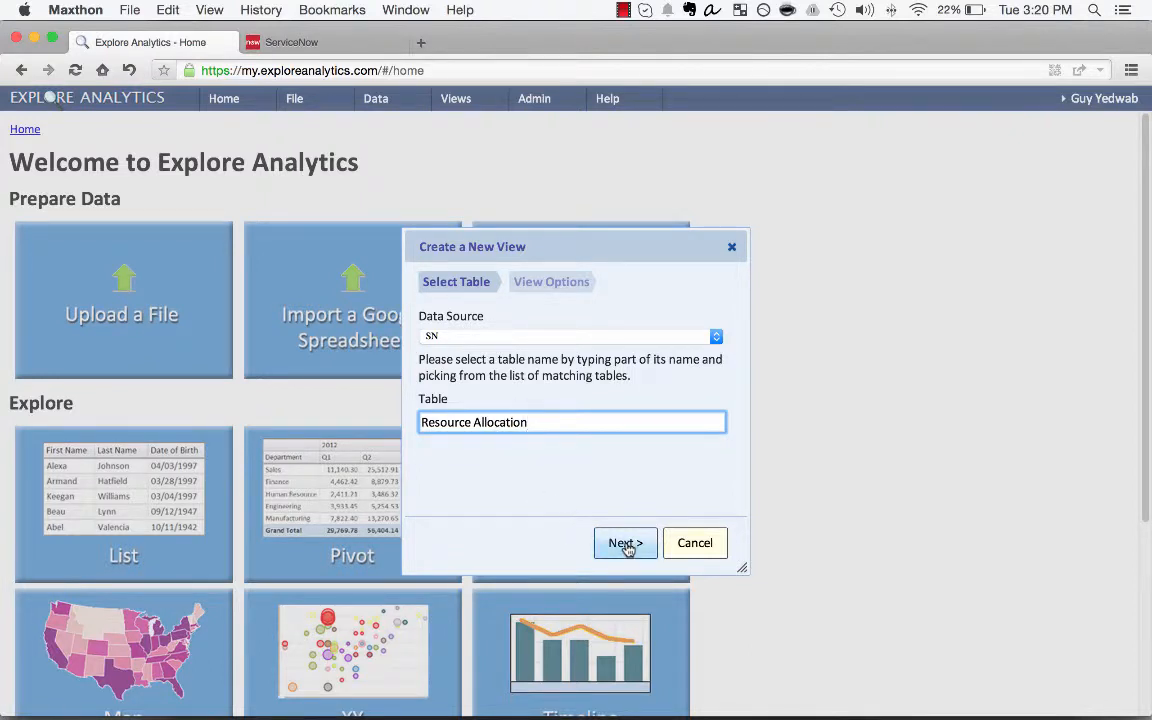
left_click(625, 543)
type("Resource Hours by Use")
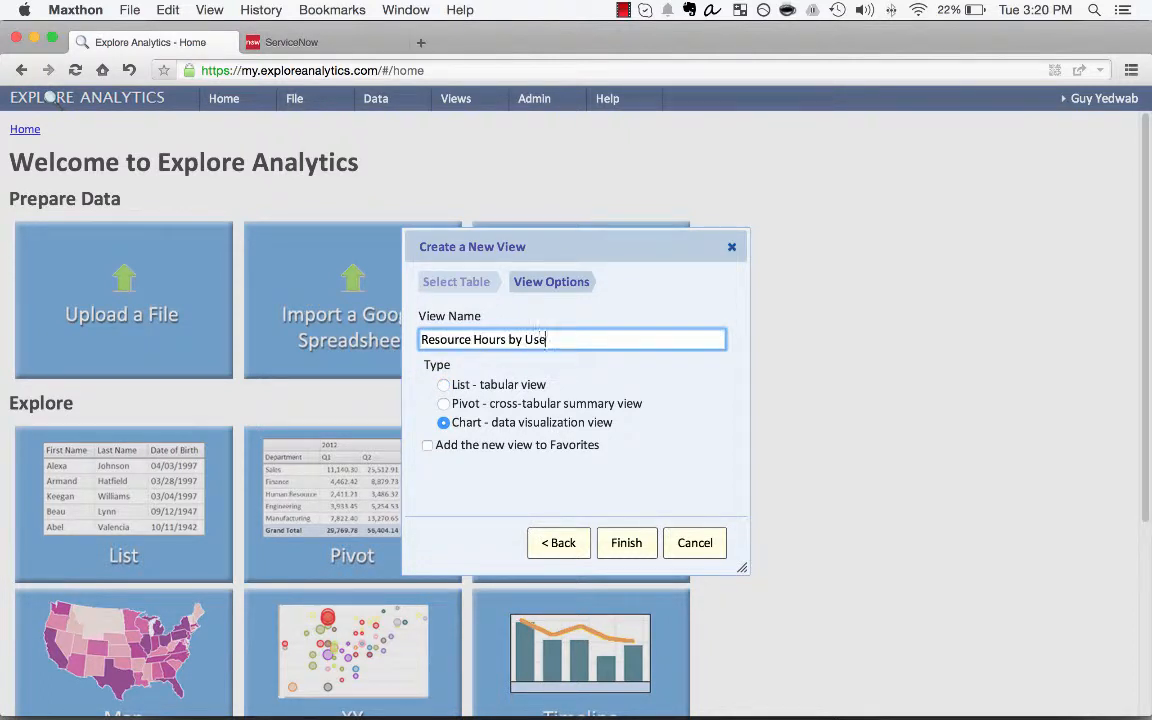
left_click(626, 542)
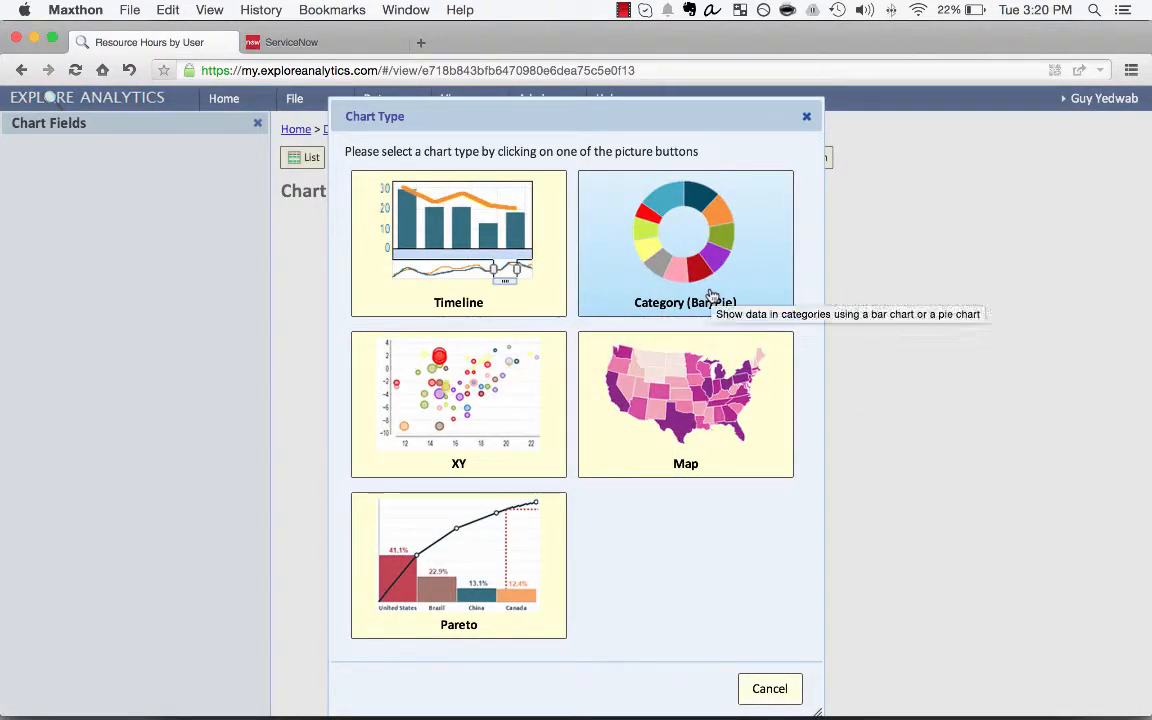
Step: Make it a category bar chart with Allocated hours replacing Count as the value
left_click(685, 243)
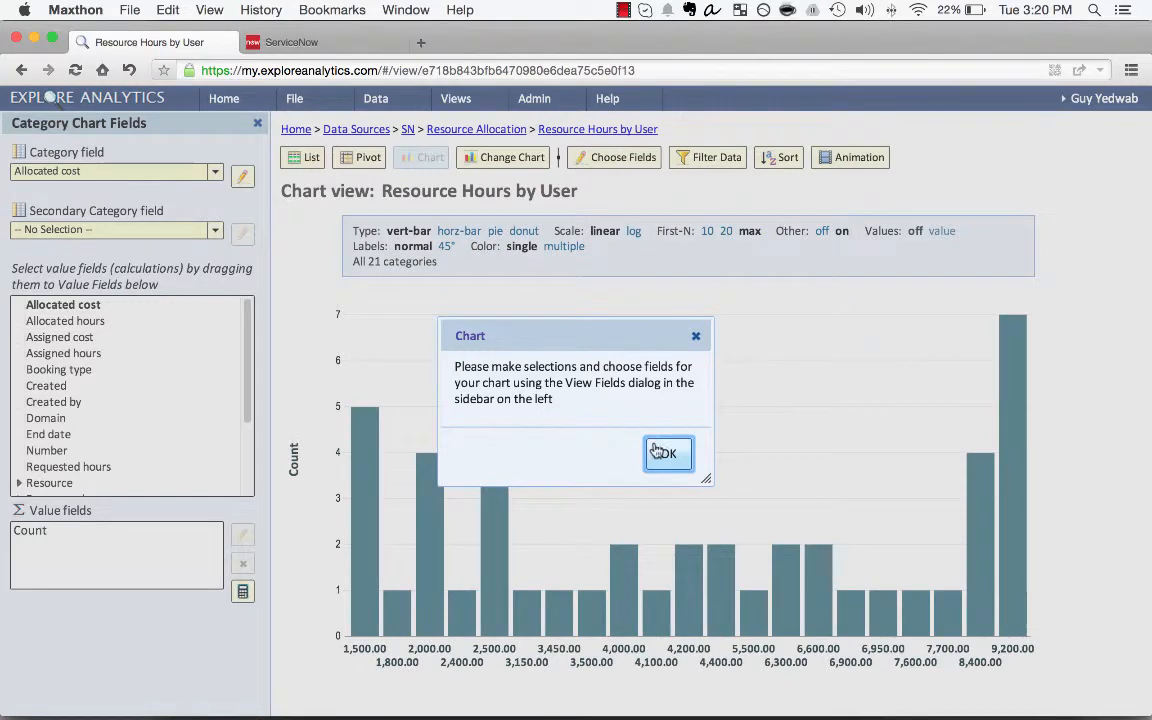
left_click(667, 453)
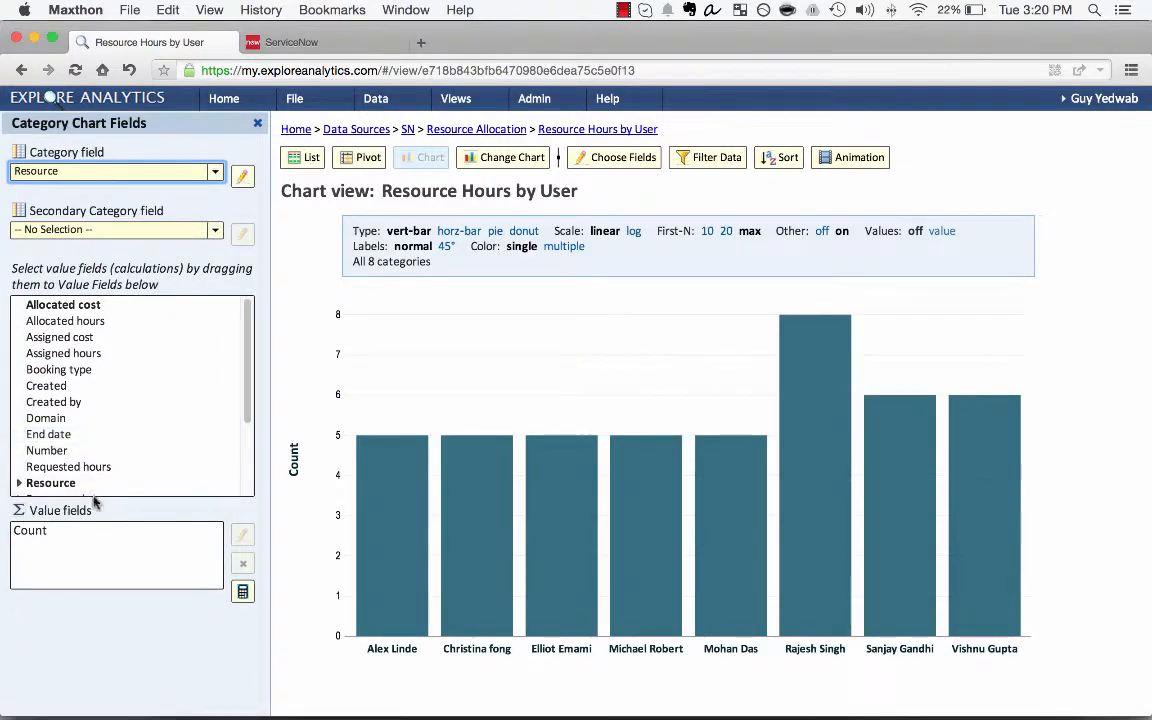
left_click(95, 530)
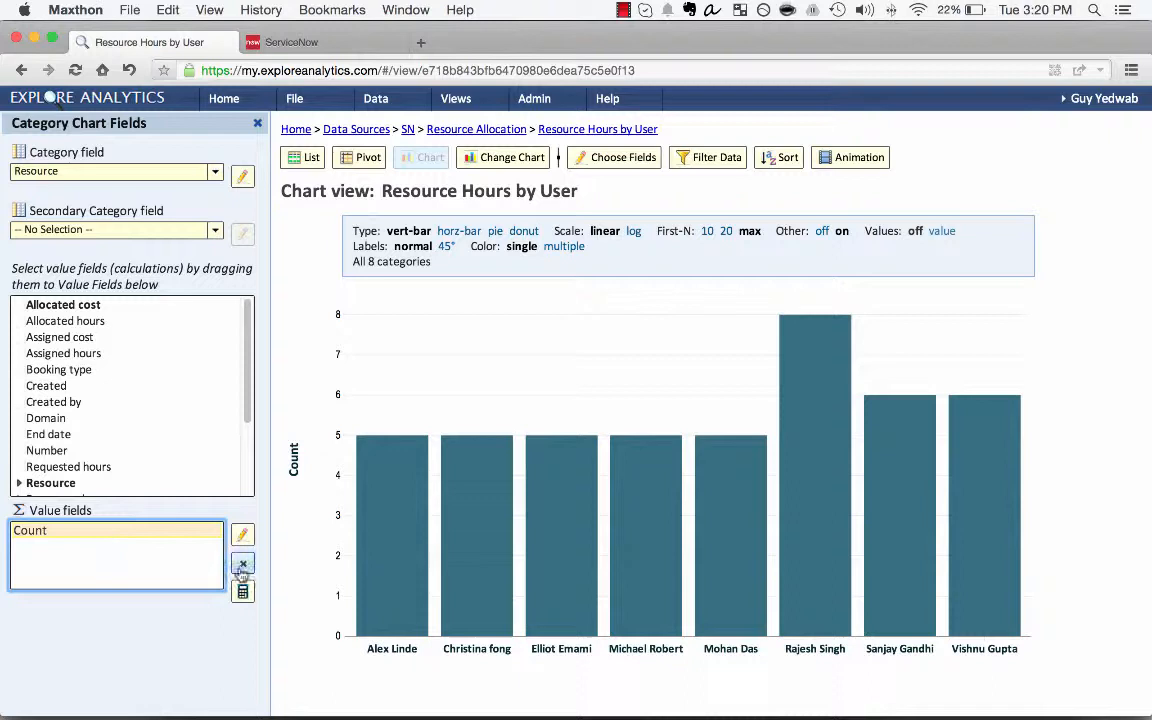
left_click(243, 563)
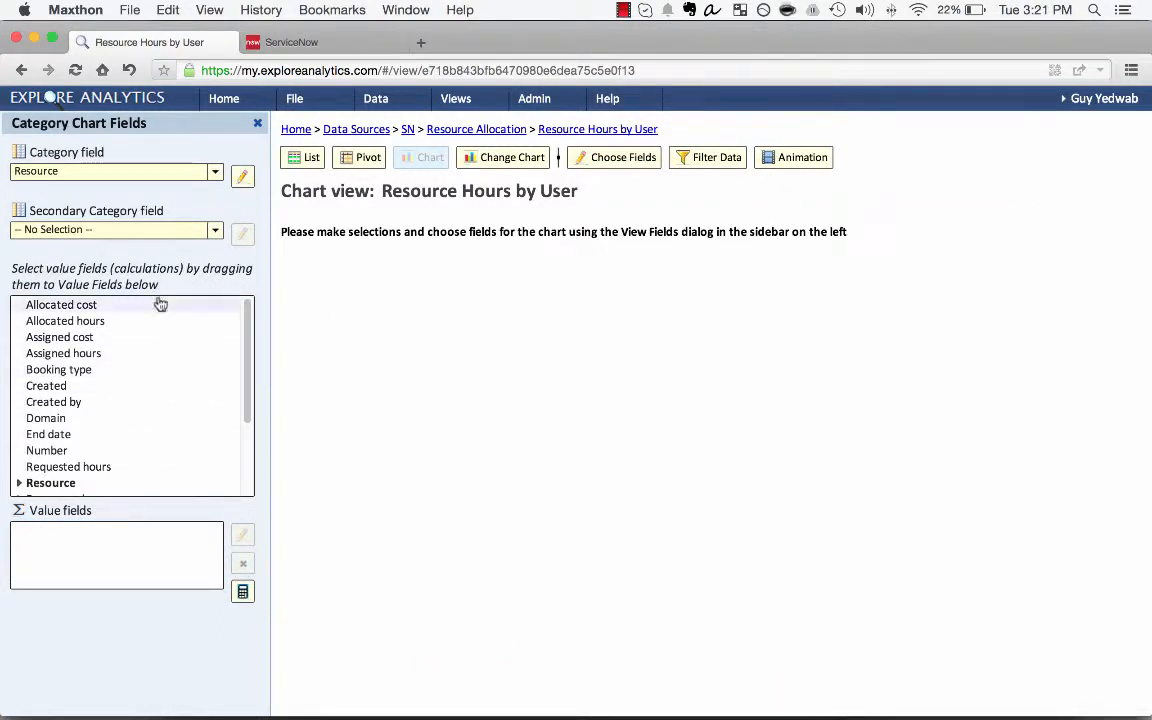
left_click_drag(67, 320, 116, 530)
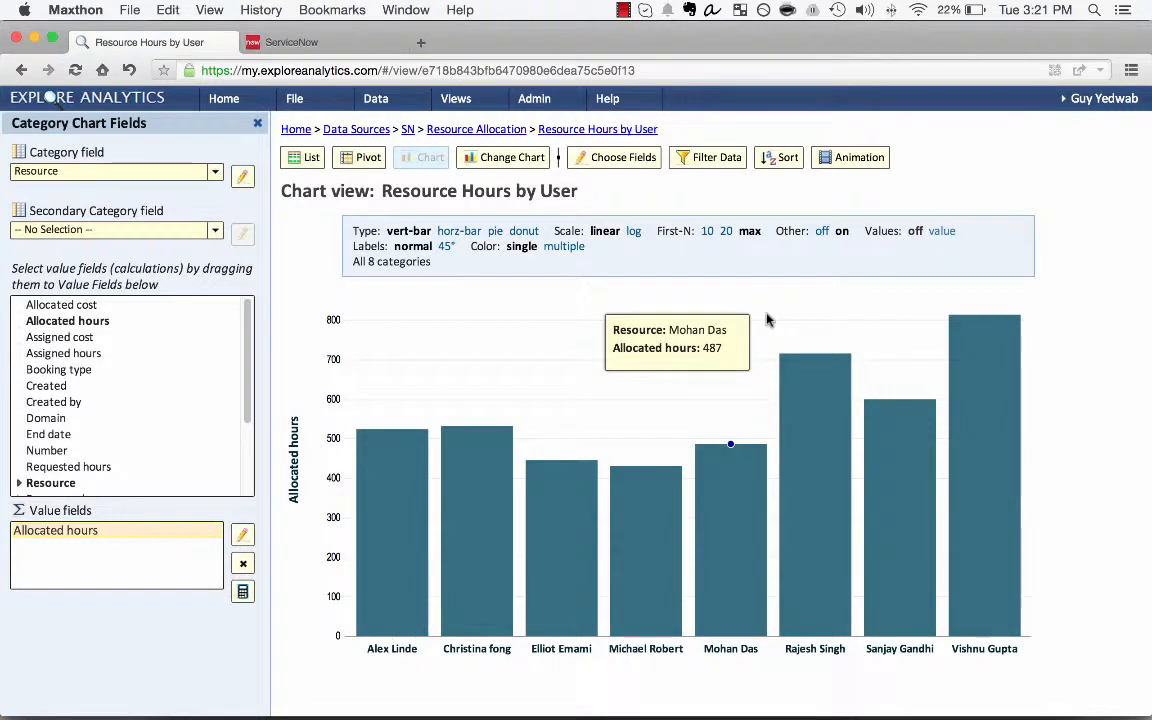
mouse_move(815, 355)
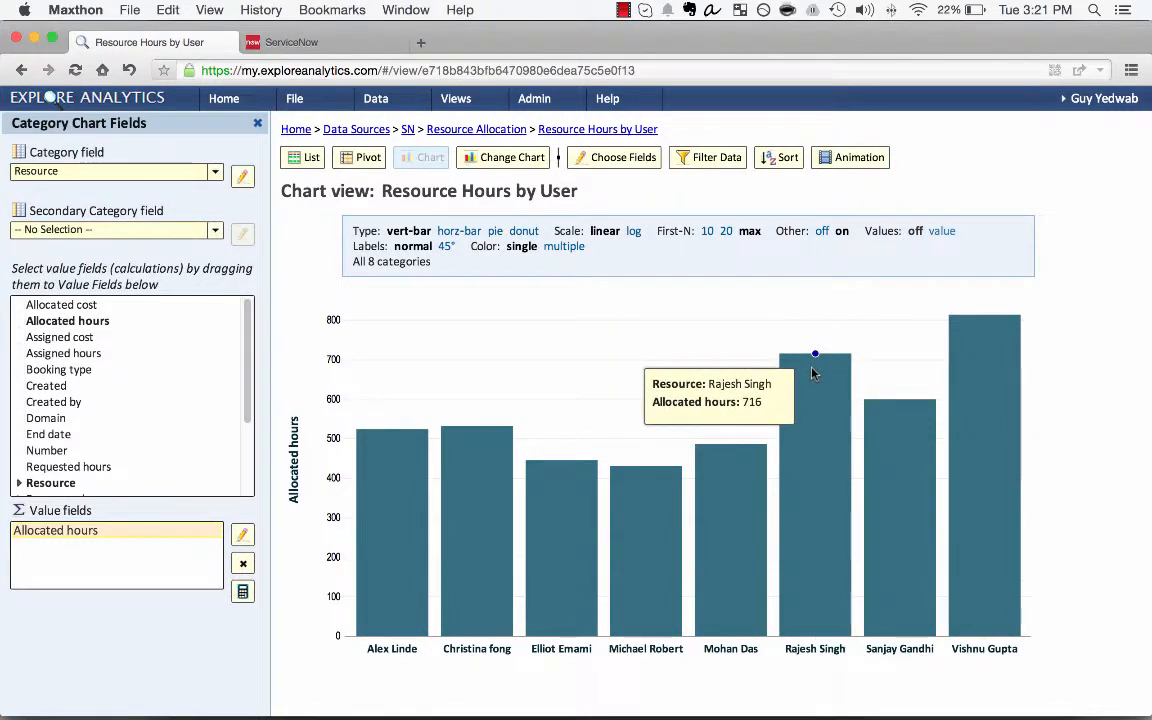
mouse_move(561, 461)
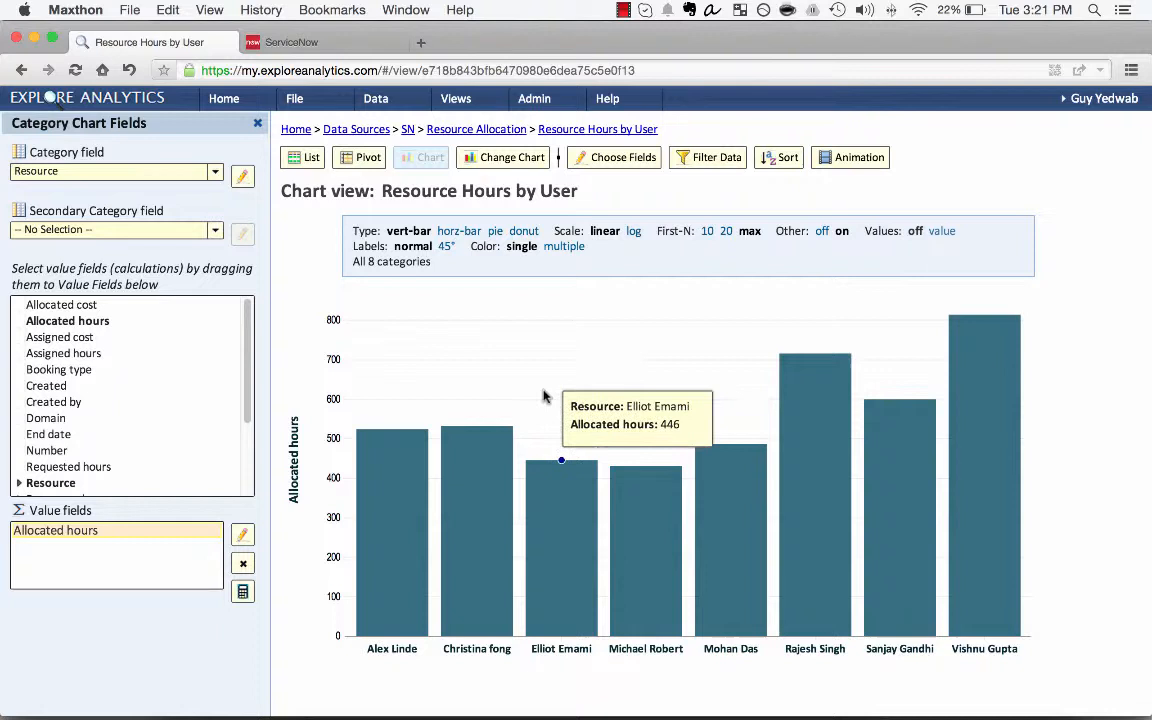
mouse_move(365, 391)
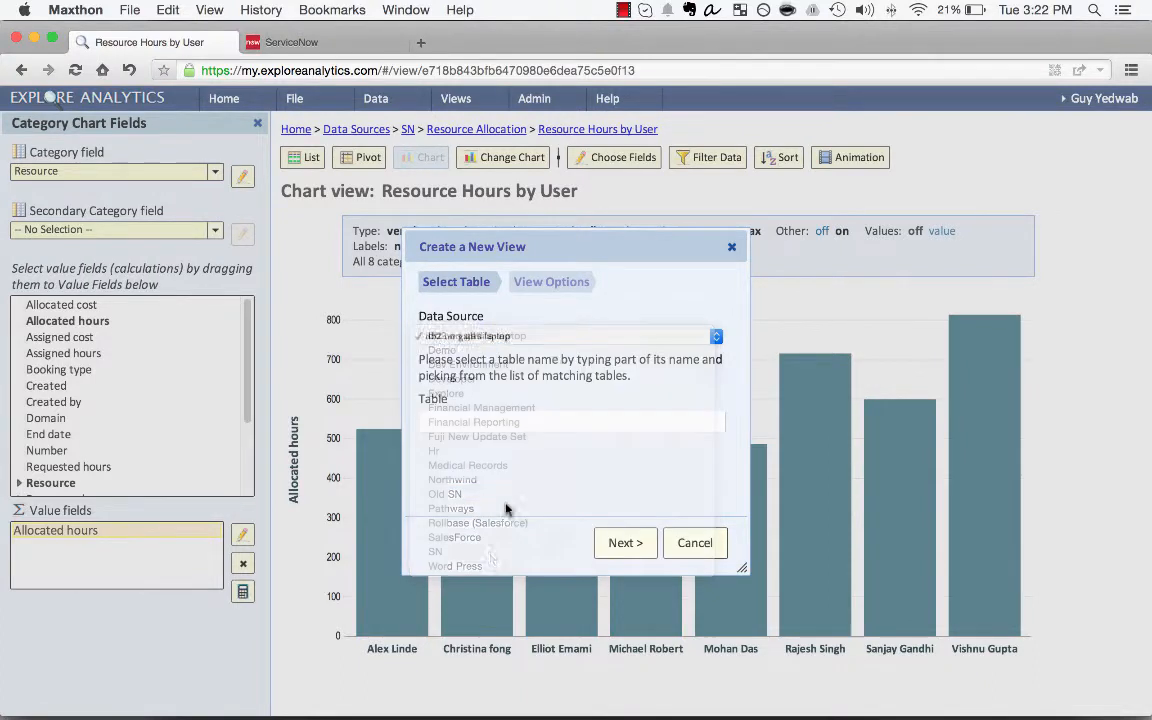
Step: Create a second chart view 'Actual Hours by User' on the SN Time Card table
type("time c")
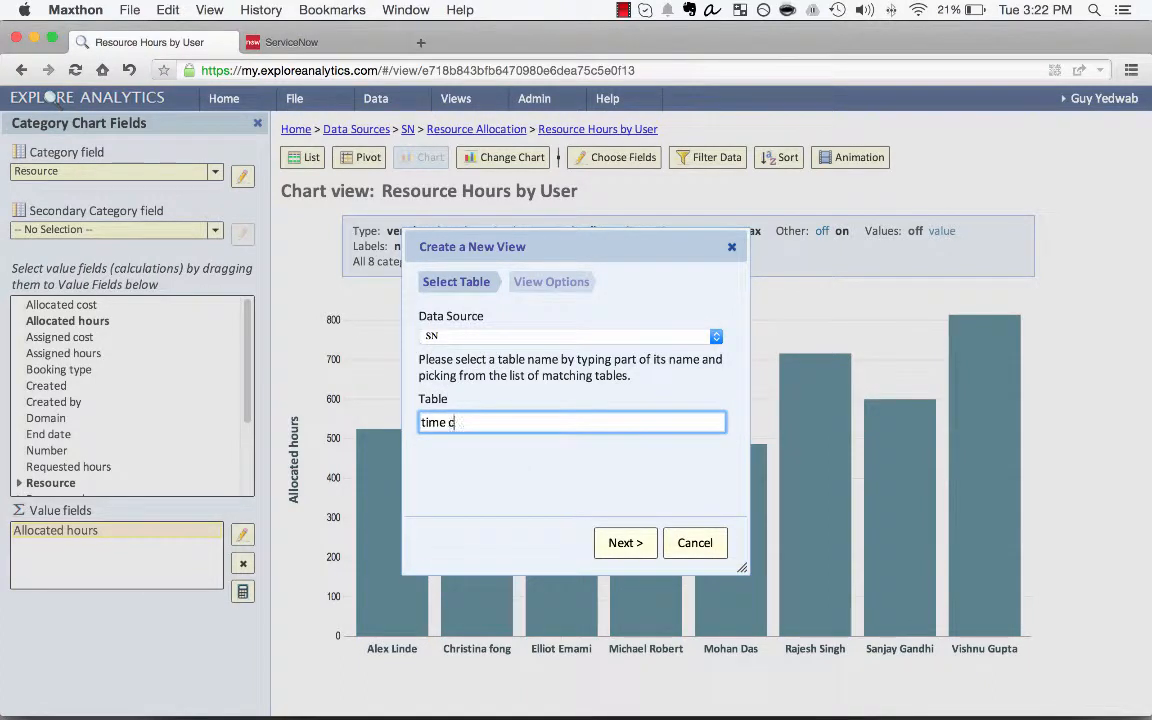
type("Time Card")
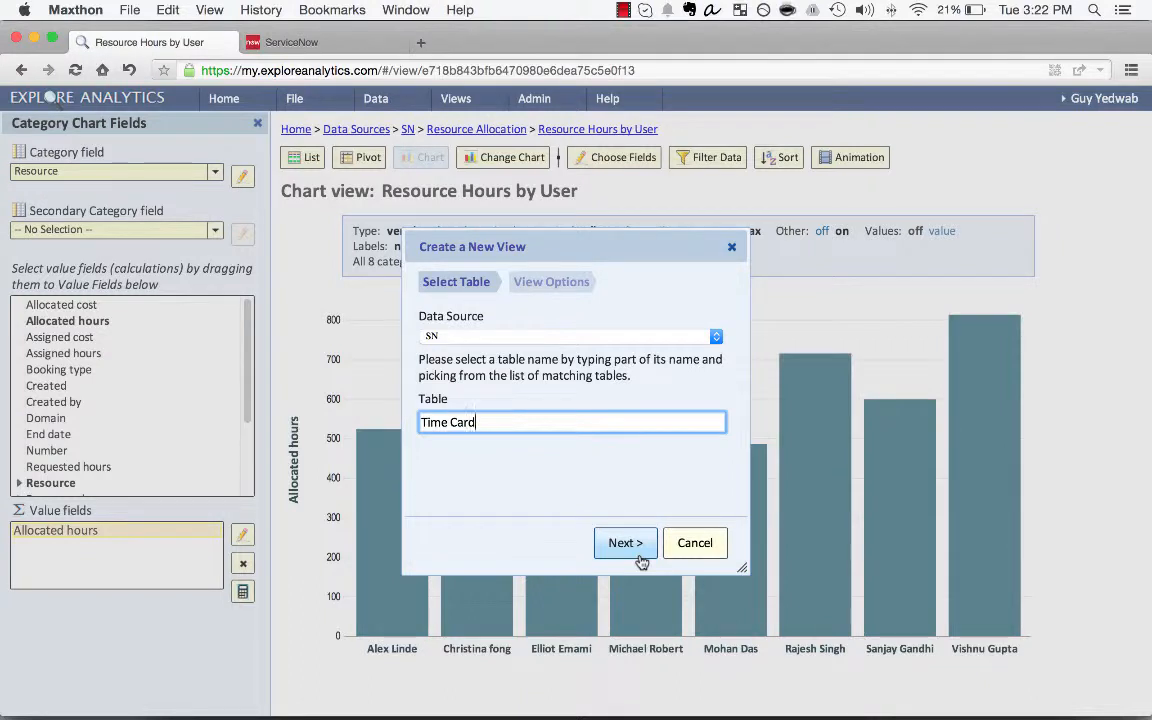
left_click(625, 542)
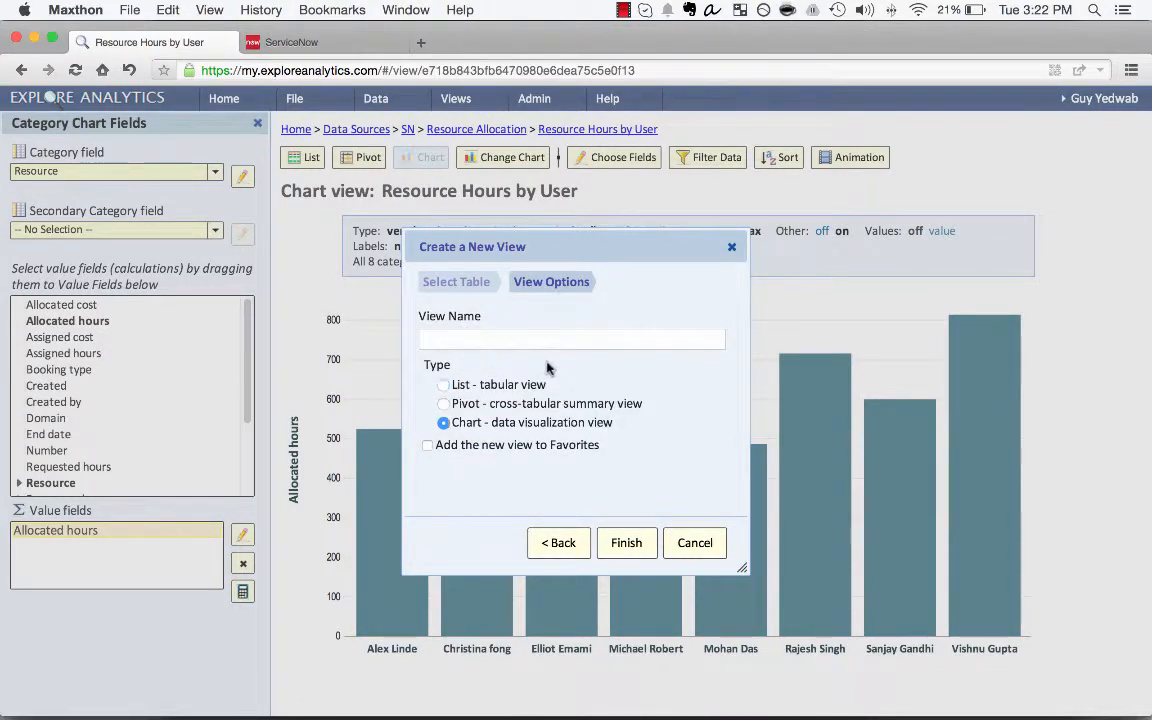
type("Actual")
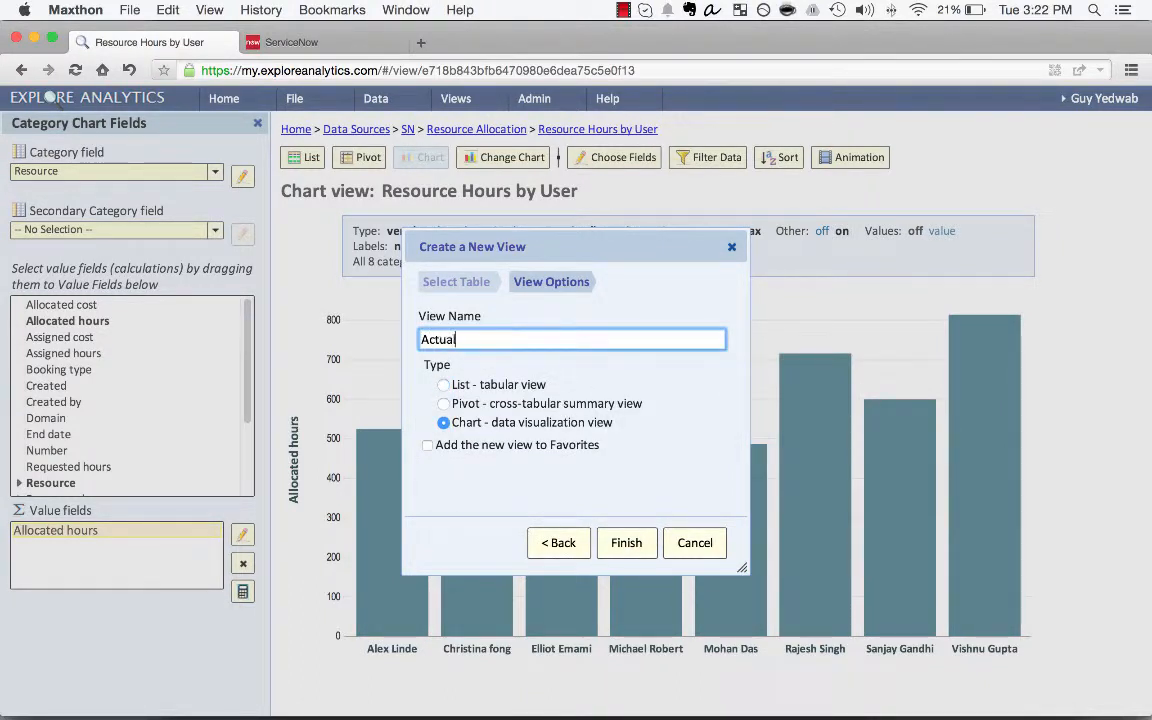
type("Hours by User")
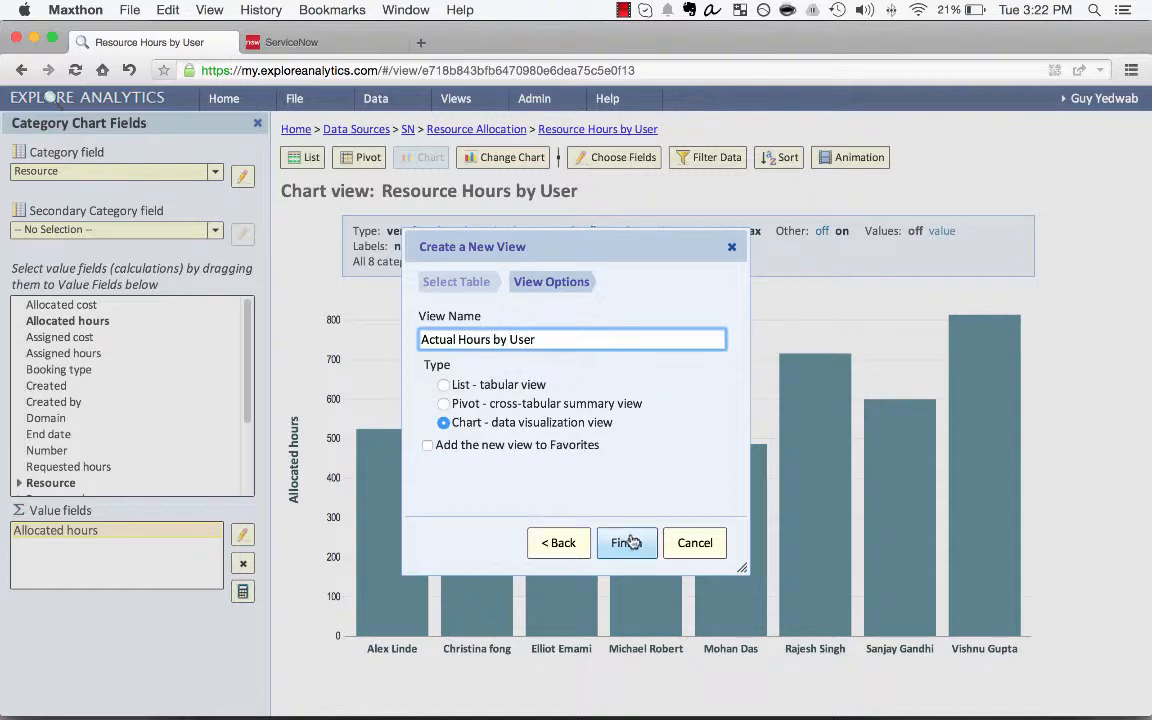
left_click(625, 542)
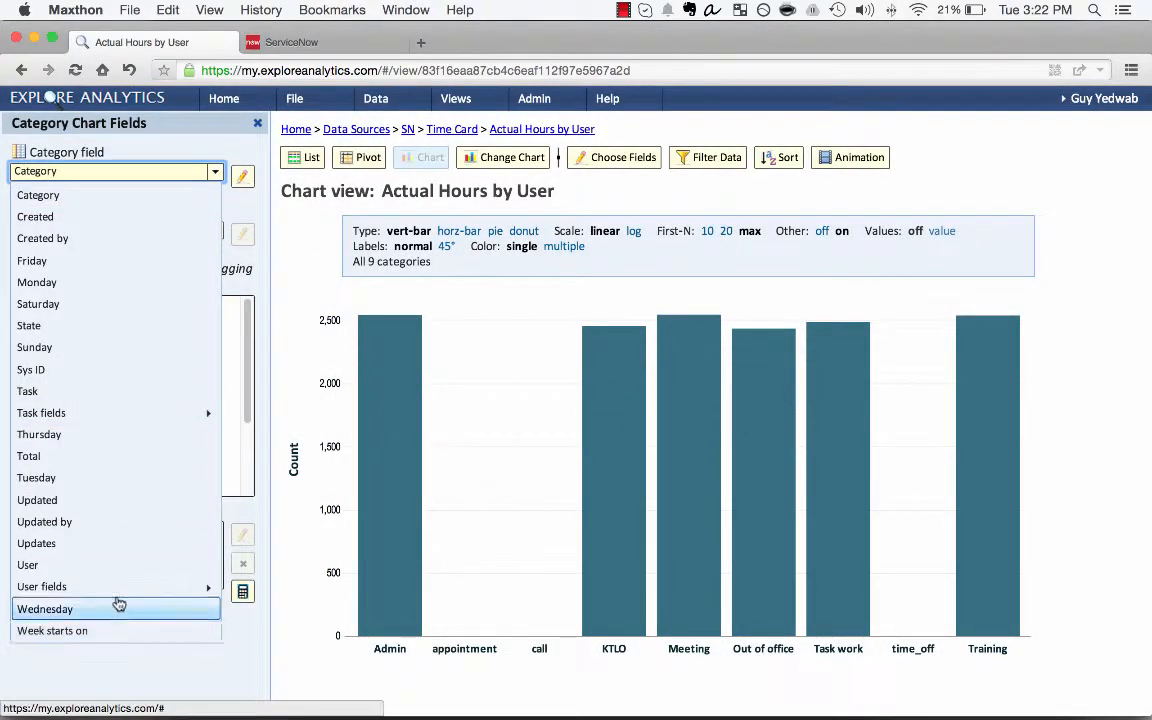
Step: Group the chart by User and filter to users whose manager is Fred Luddy
left_click(28, 565)
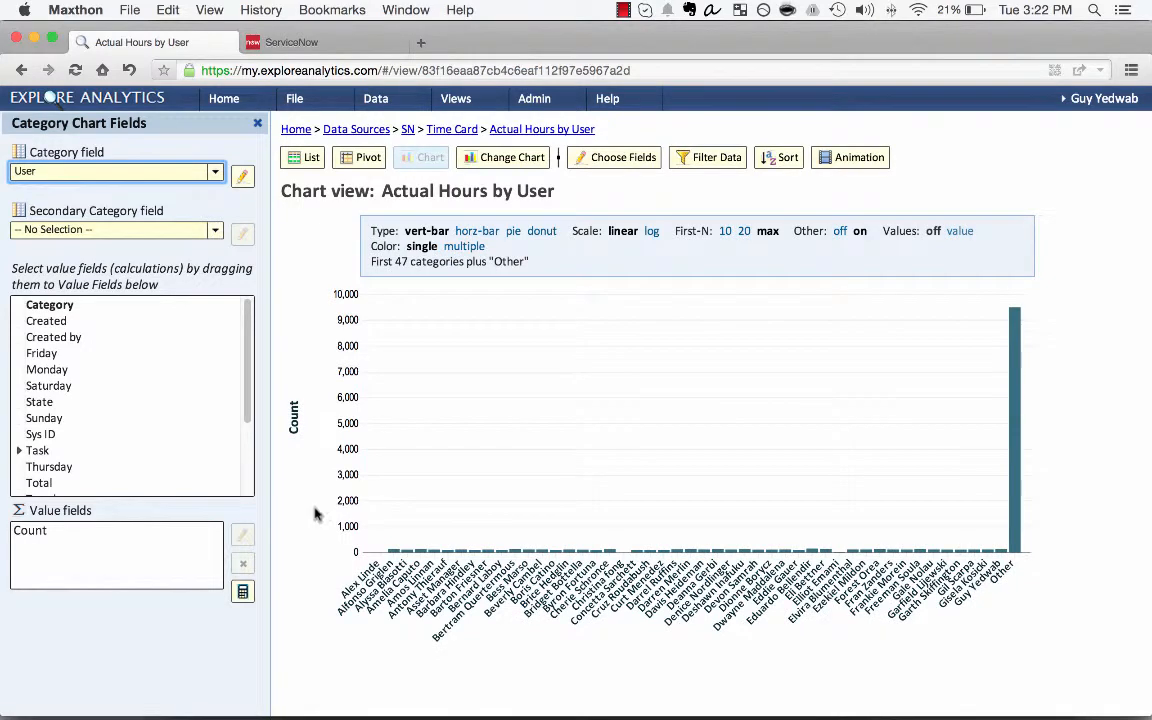
left_click(708, 157)
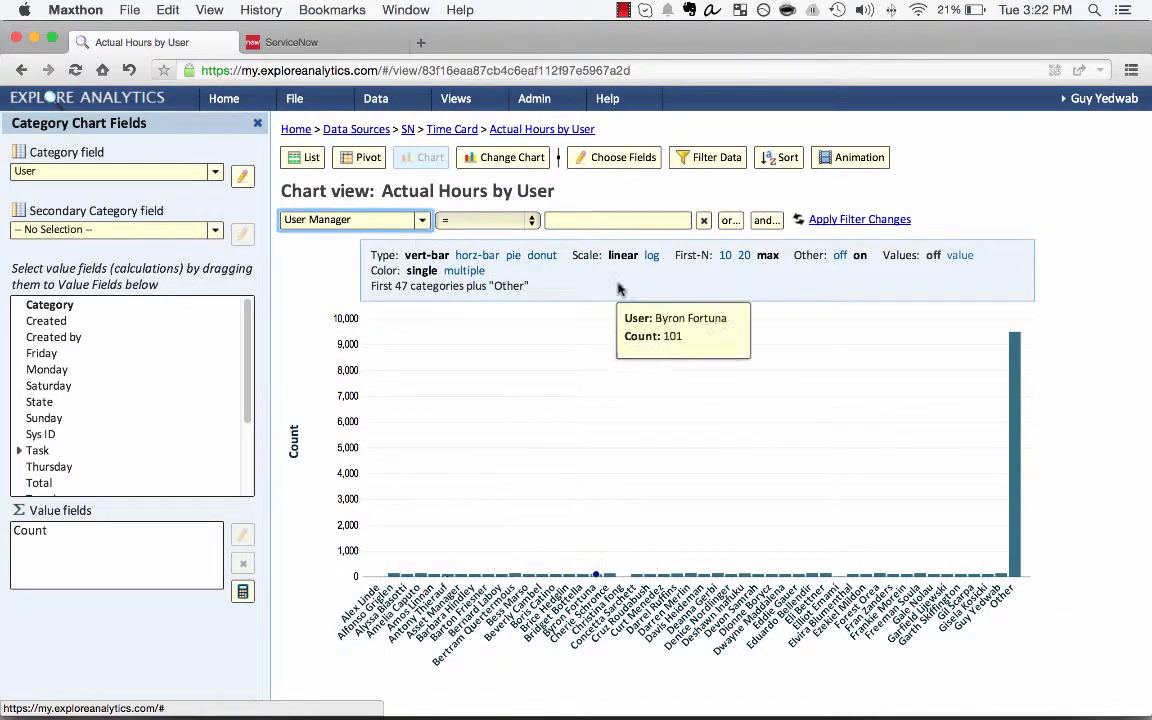
type("fred")
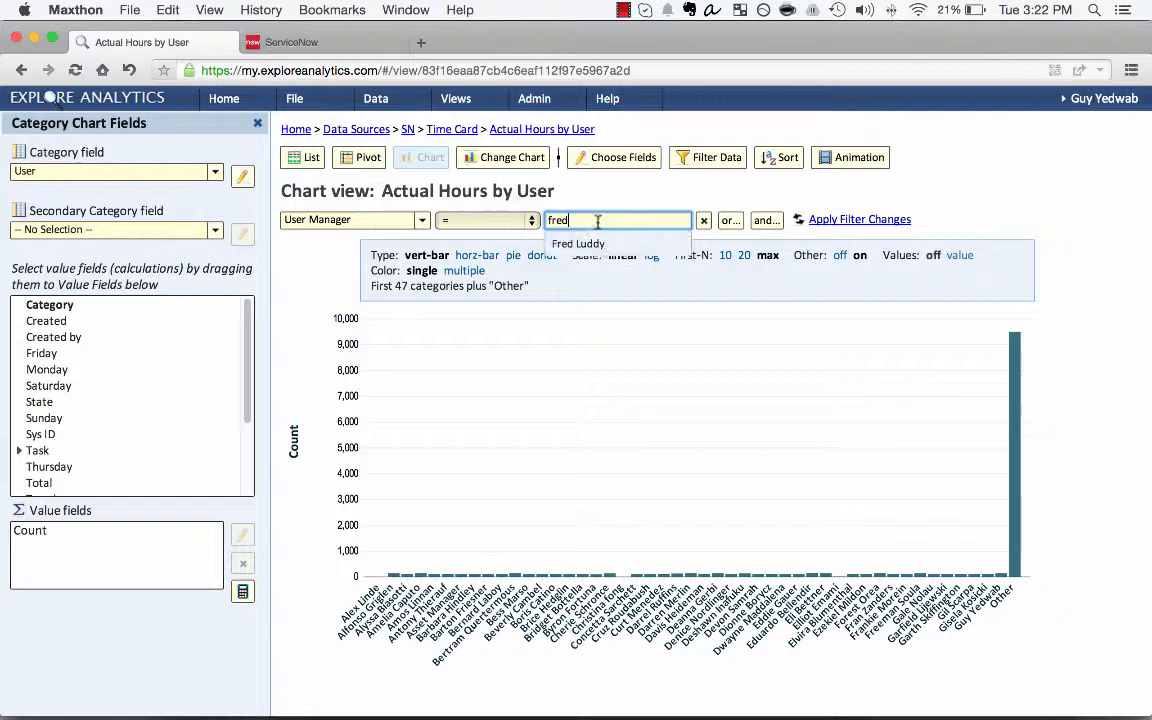
left_click(578, 244)
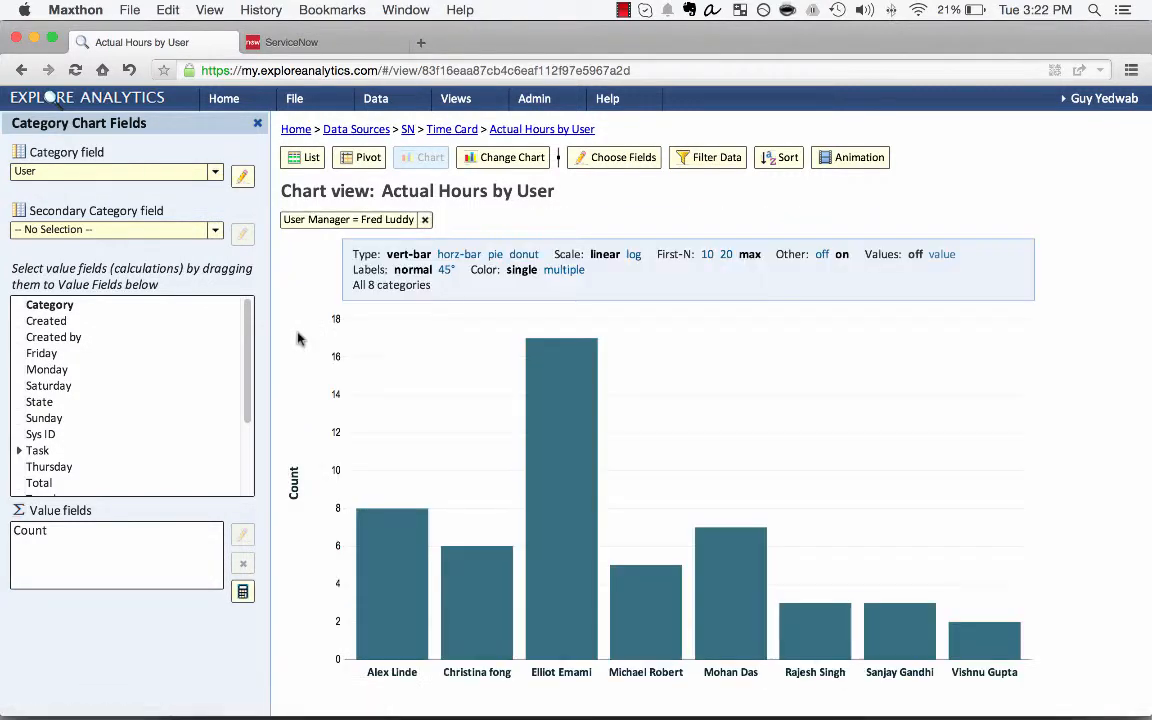
left_click(115, 530)
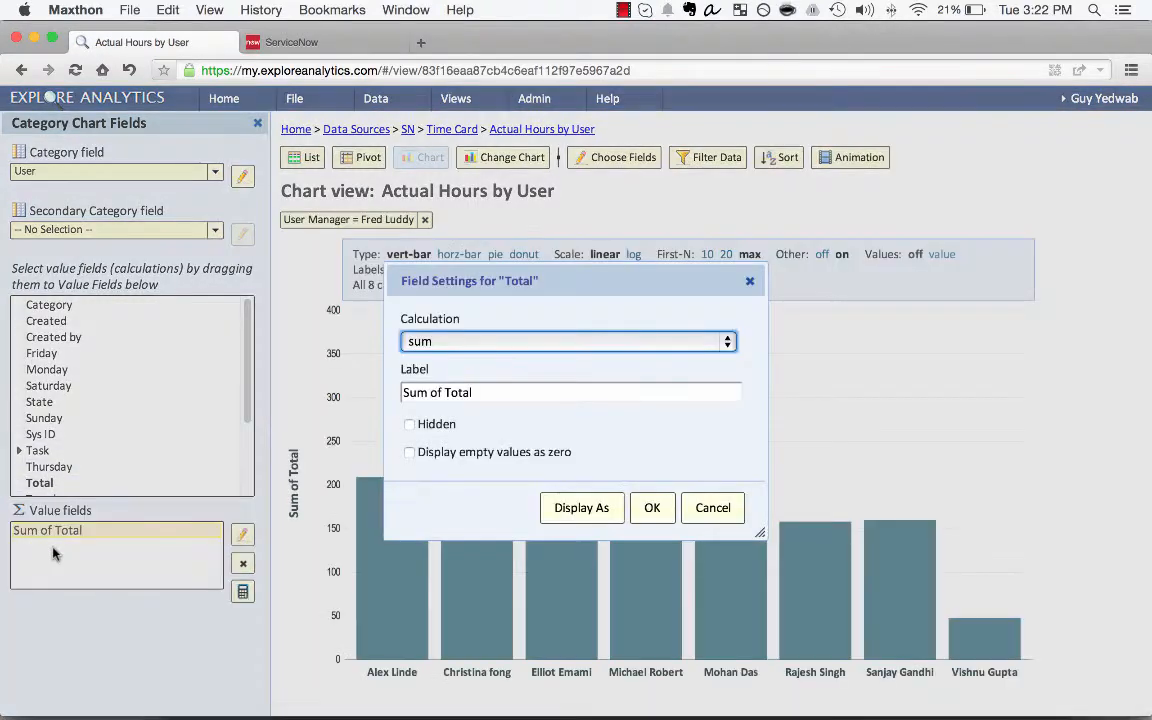
Step: Relabel the summed Total value field as 'Actual Hours'
left_click(570, 392)
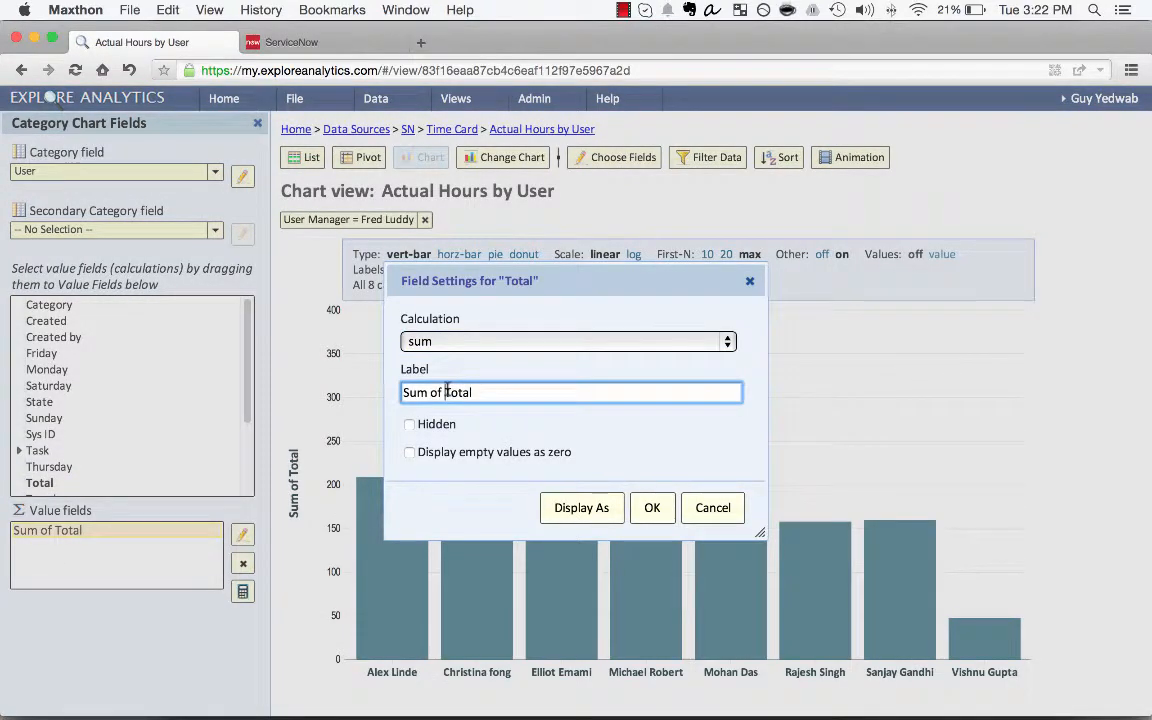
type("Actual Hours")
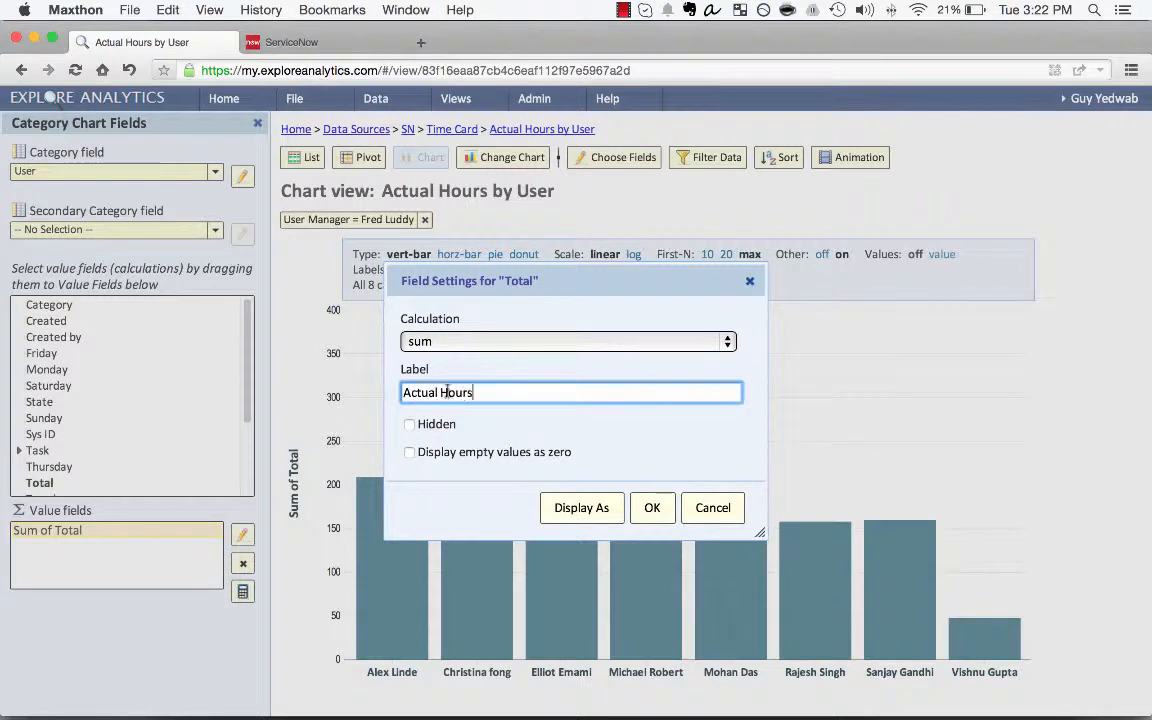
left_click(651, 507)
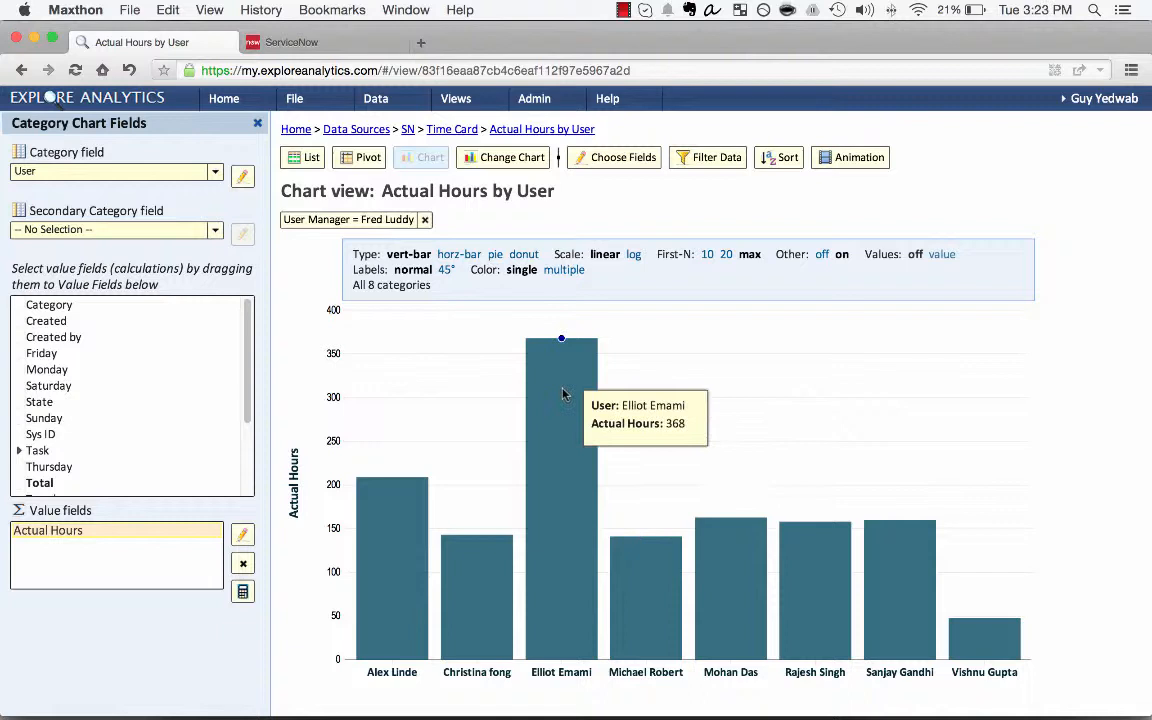
mouse_move(392, 477)
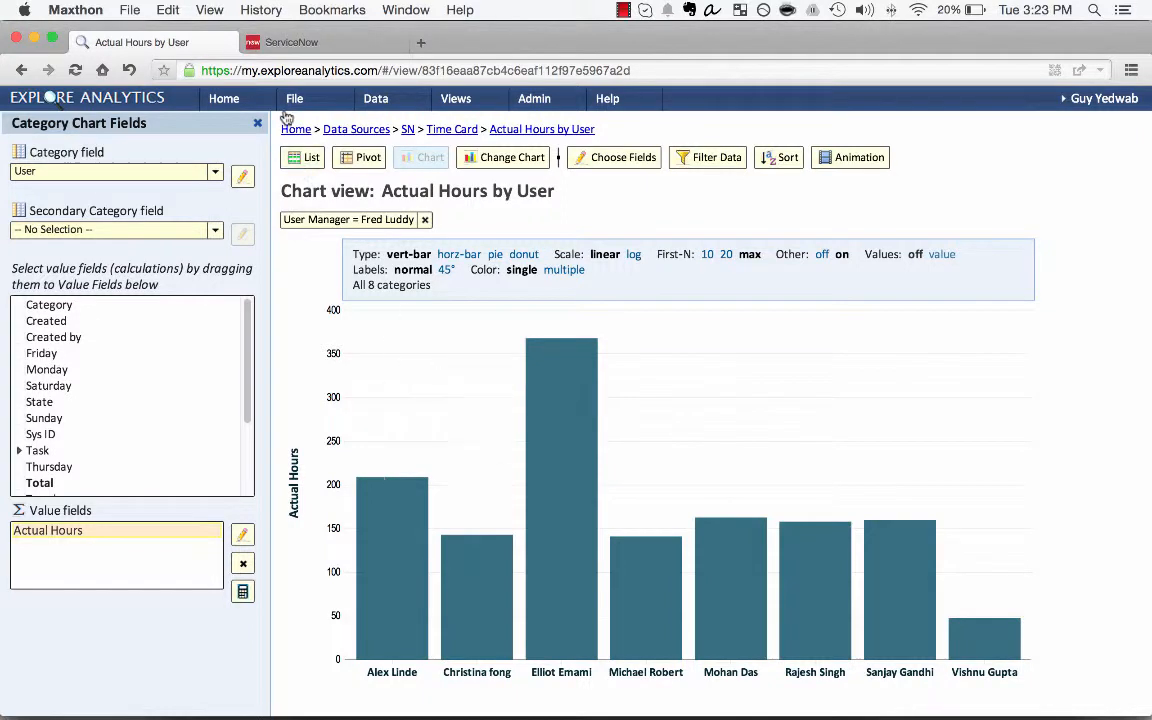
Step: Create mashup 'Resource Hours - Planned and Actual' from both hours views, not added to favorites
left_click(294, 98)
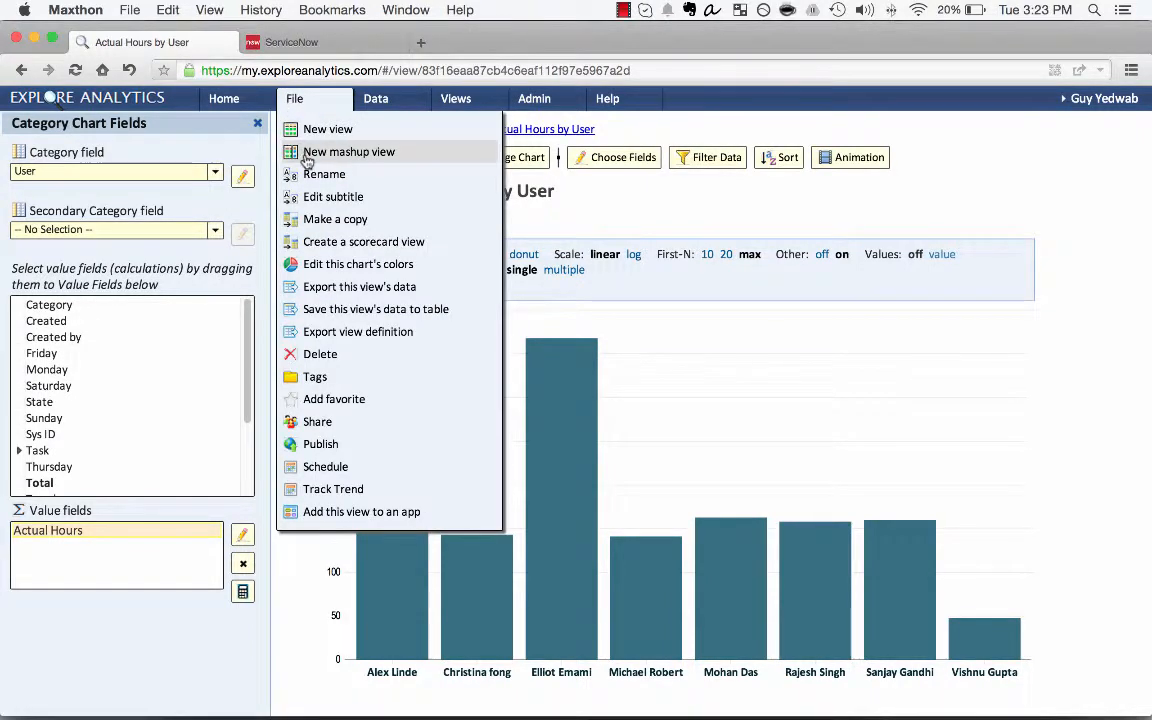
left_click(348, 151)
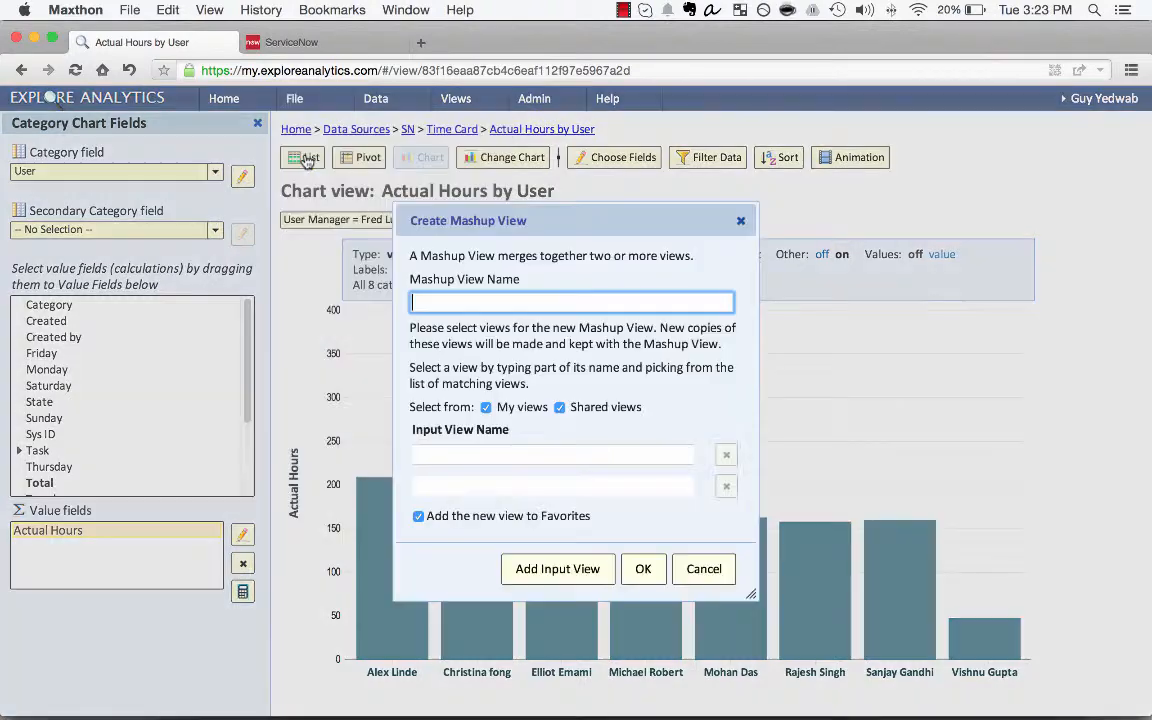
type("Resource Hours")
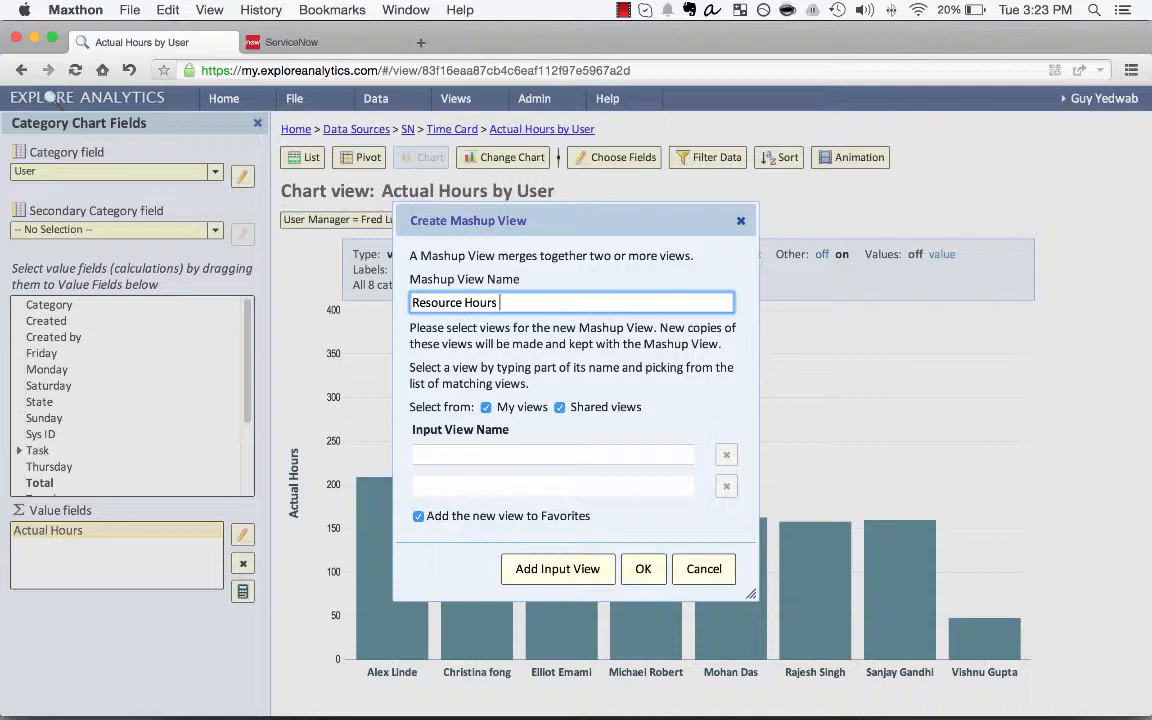
type("- P")
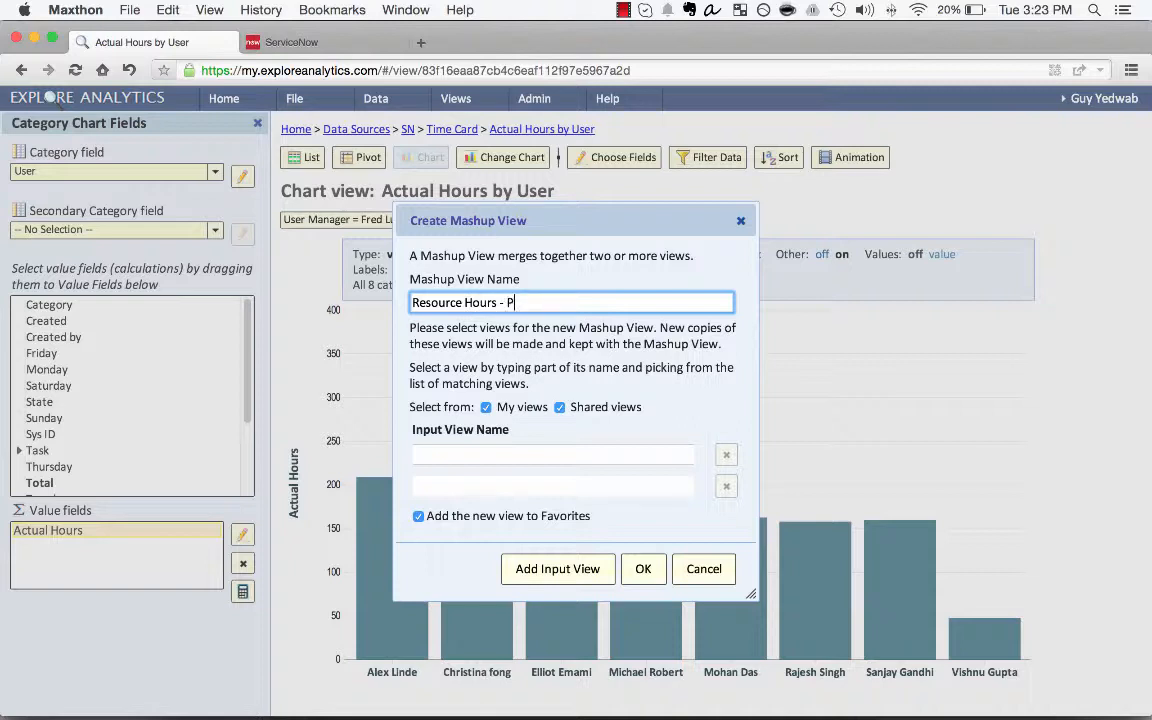
type("lanned and Actual")
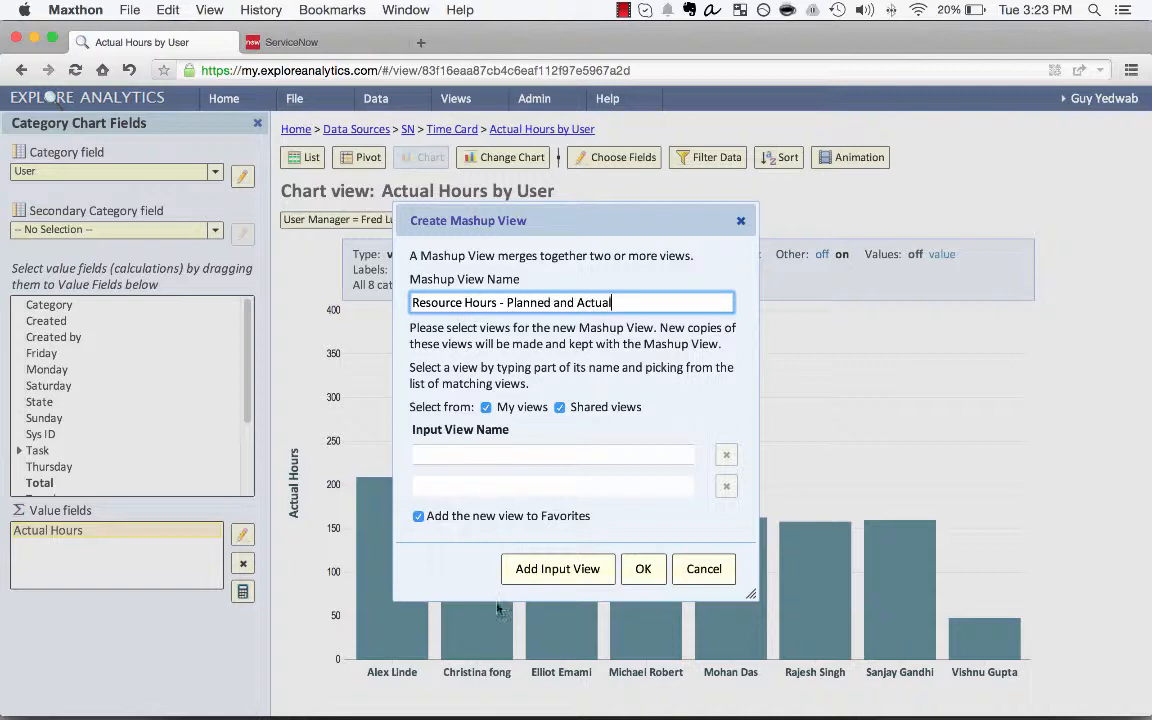
type("resource h")
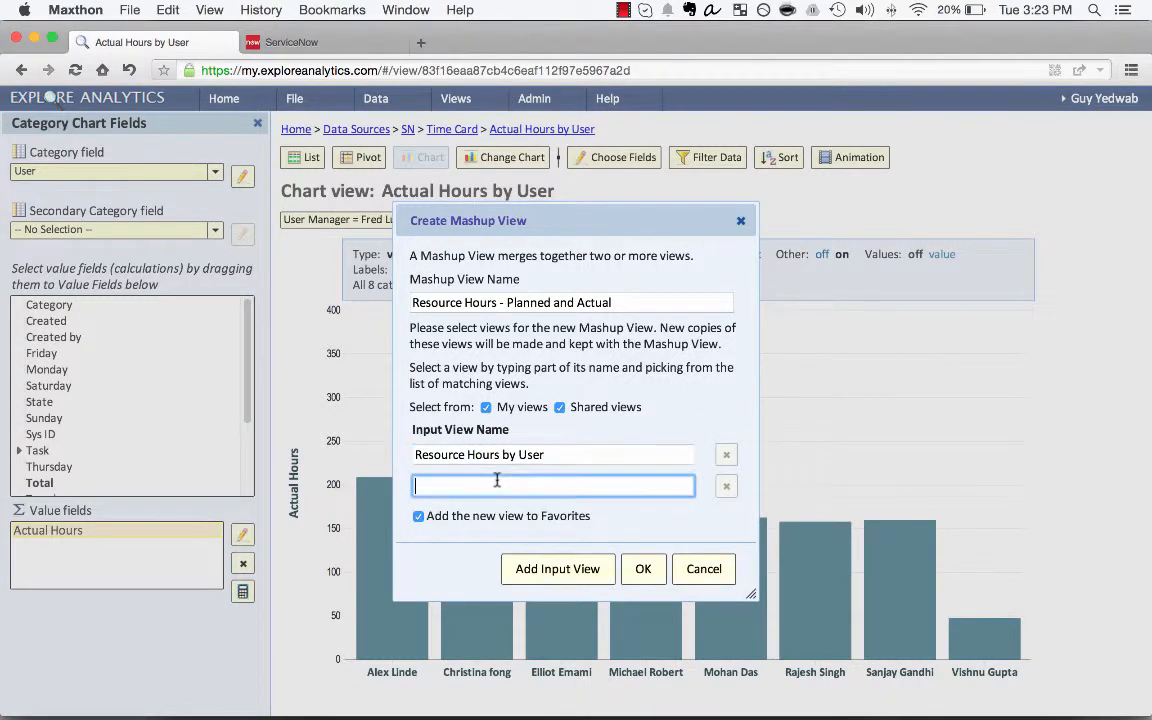
type("actual hours by User")
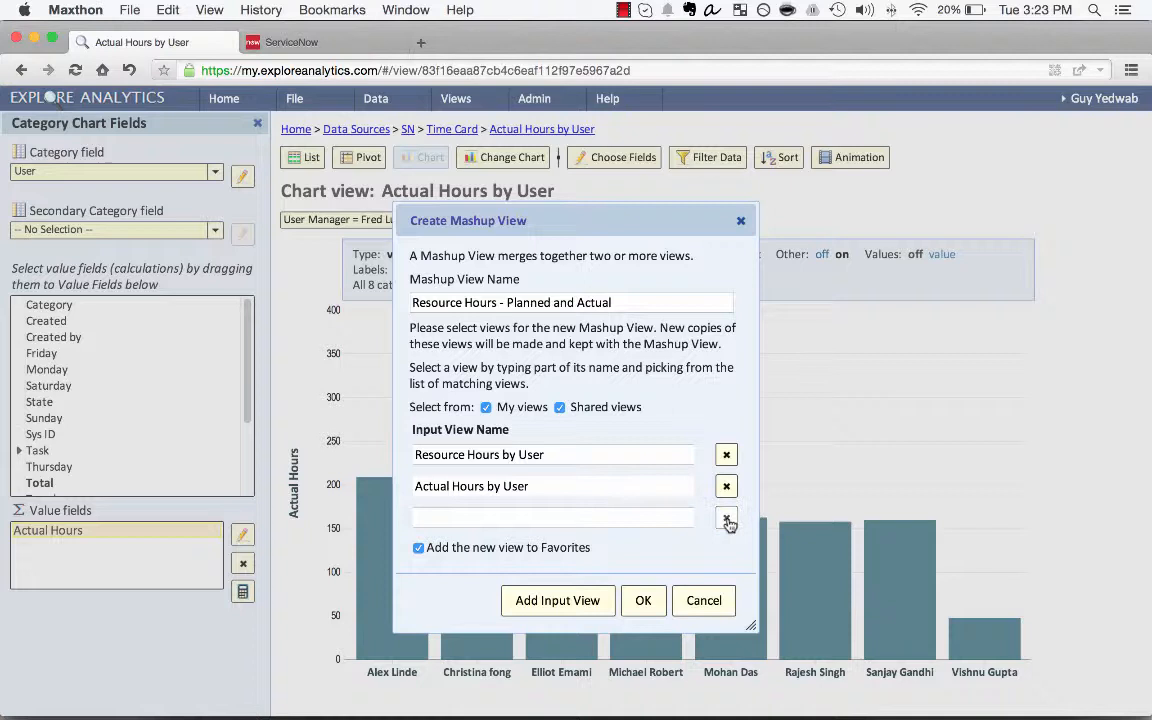
left_click(727, 521)
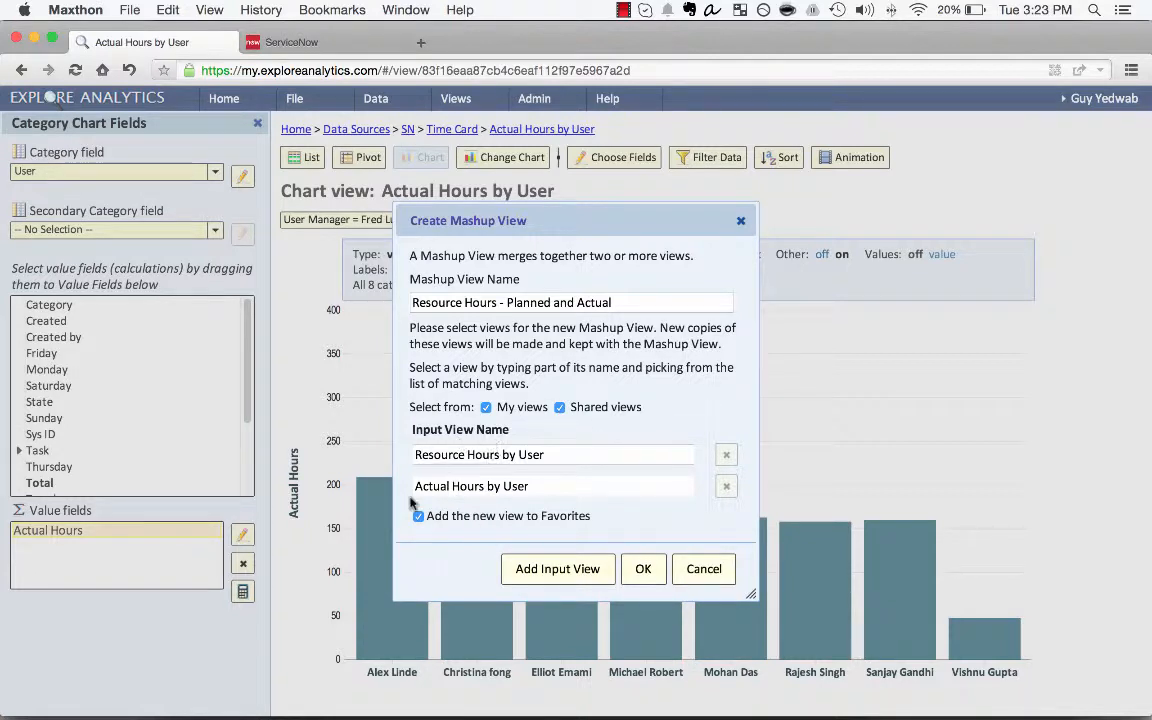
left_click(418, 515)
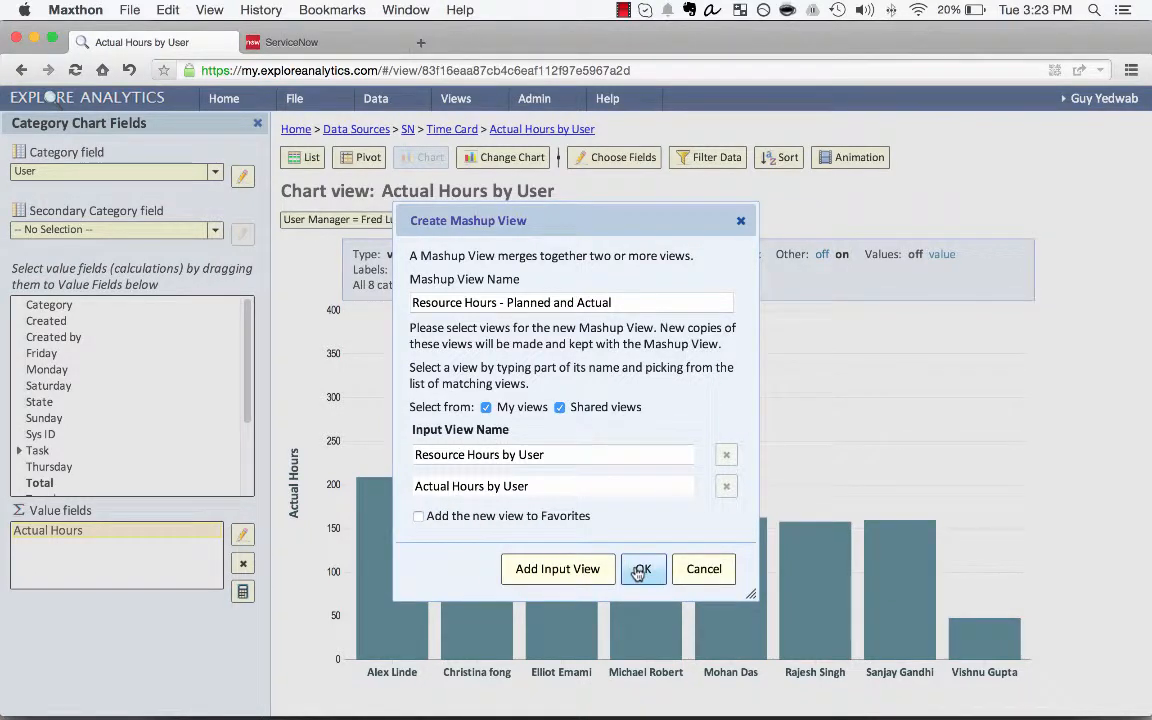
left_click(642, 568)
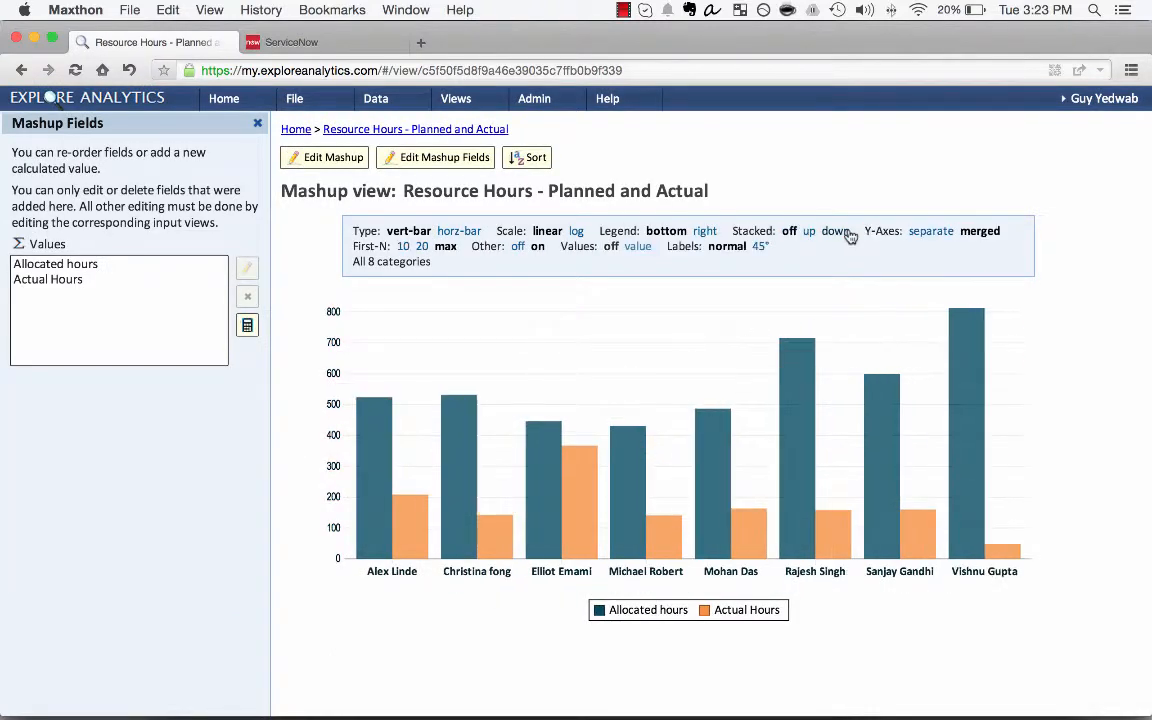
mouse_move(560, 430)
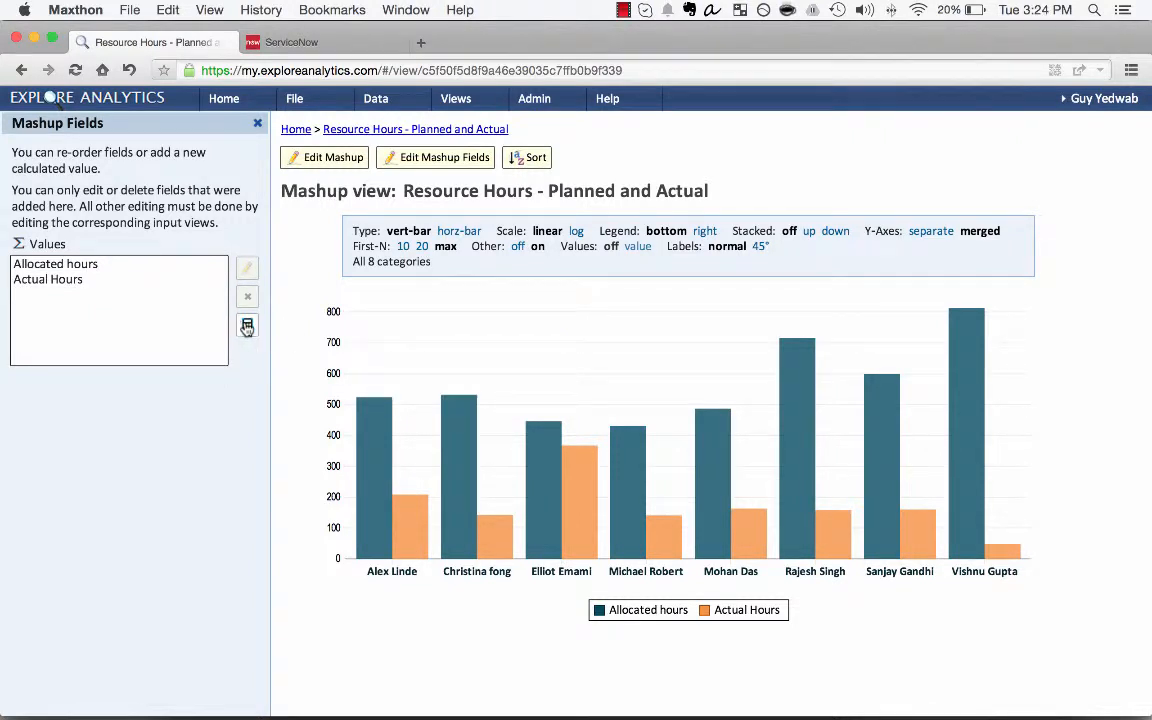
Step: Add a calculated 'Variance' value equal to Allocated hours minus Actual Hours
left_click(247, 325)
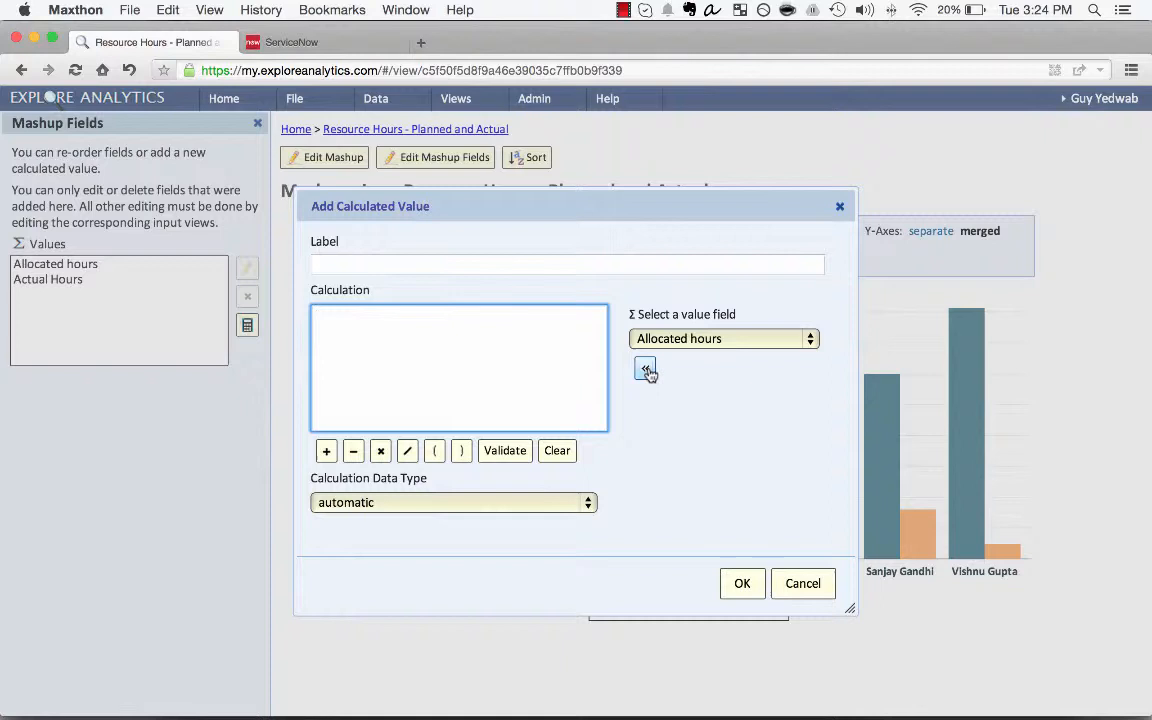
type("Variance")
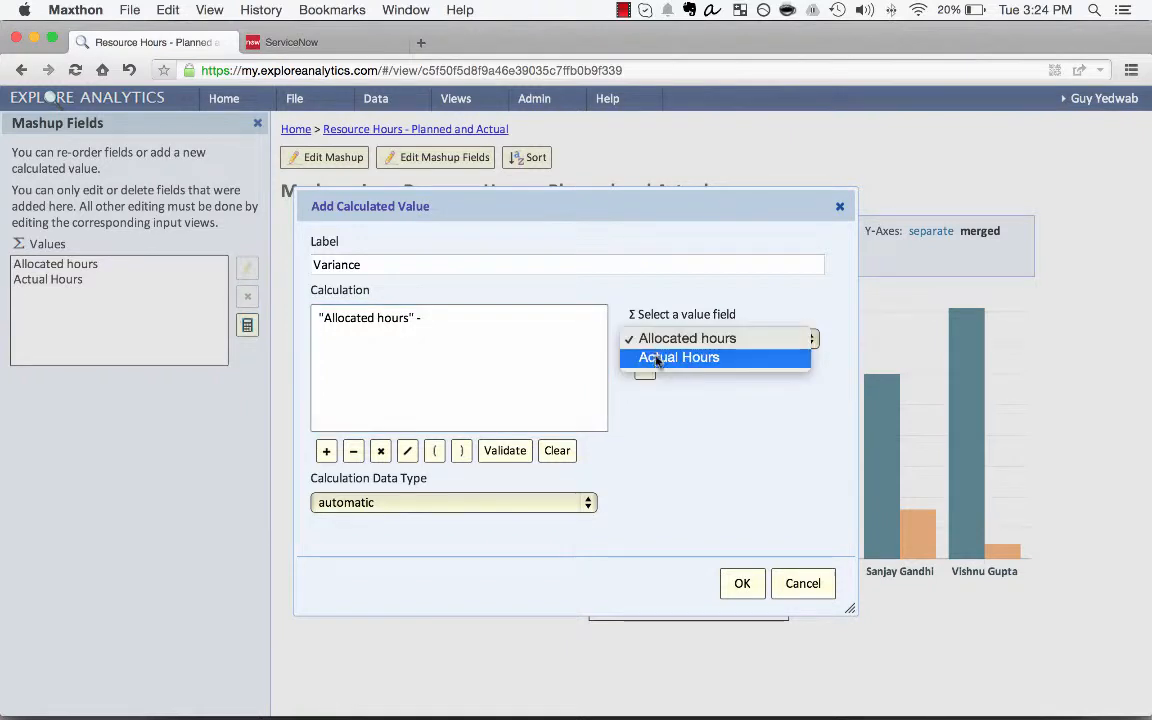
left_click(679, 357)
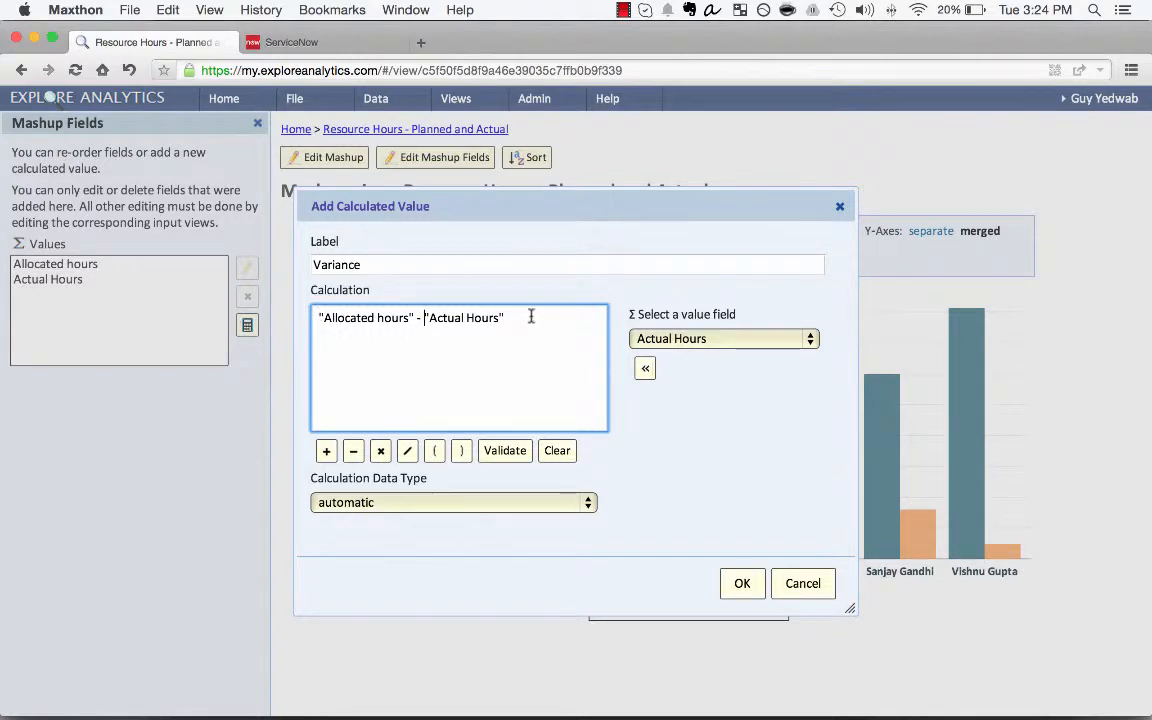
left_click(742, 583)
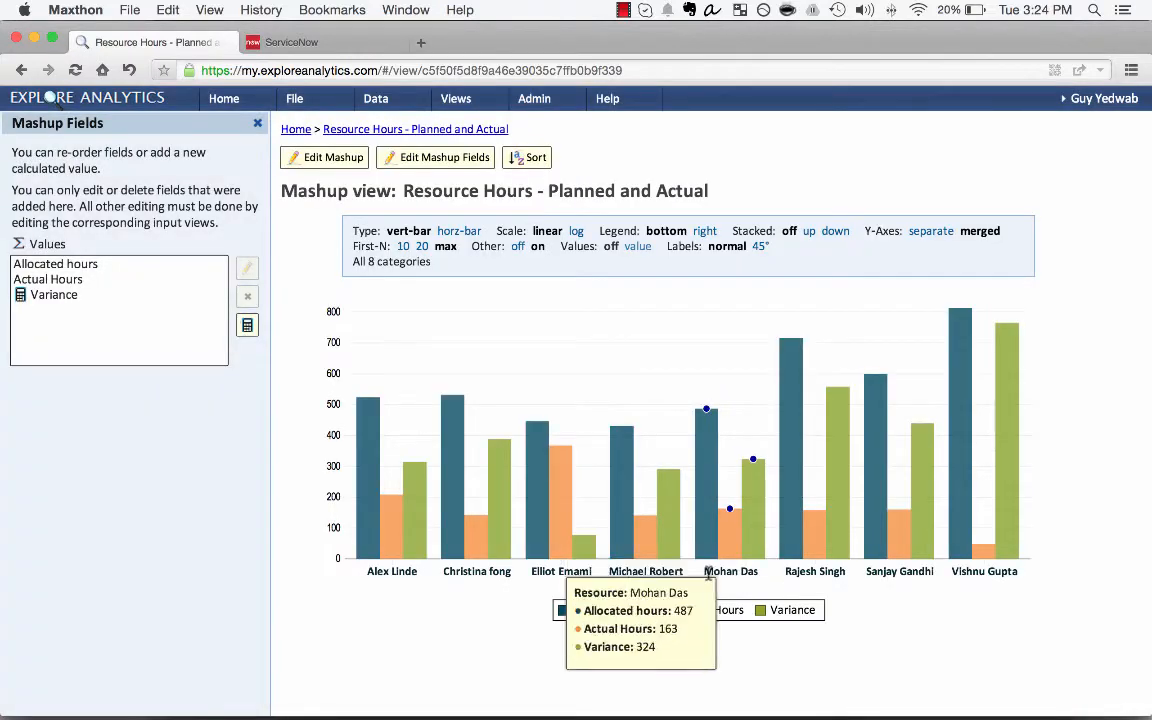
left_click(527, 157)
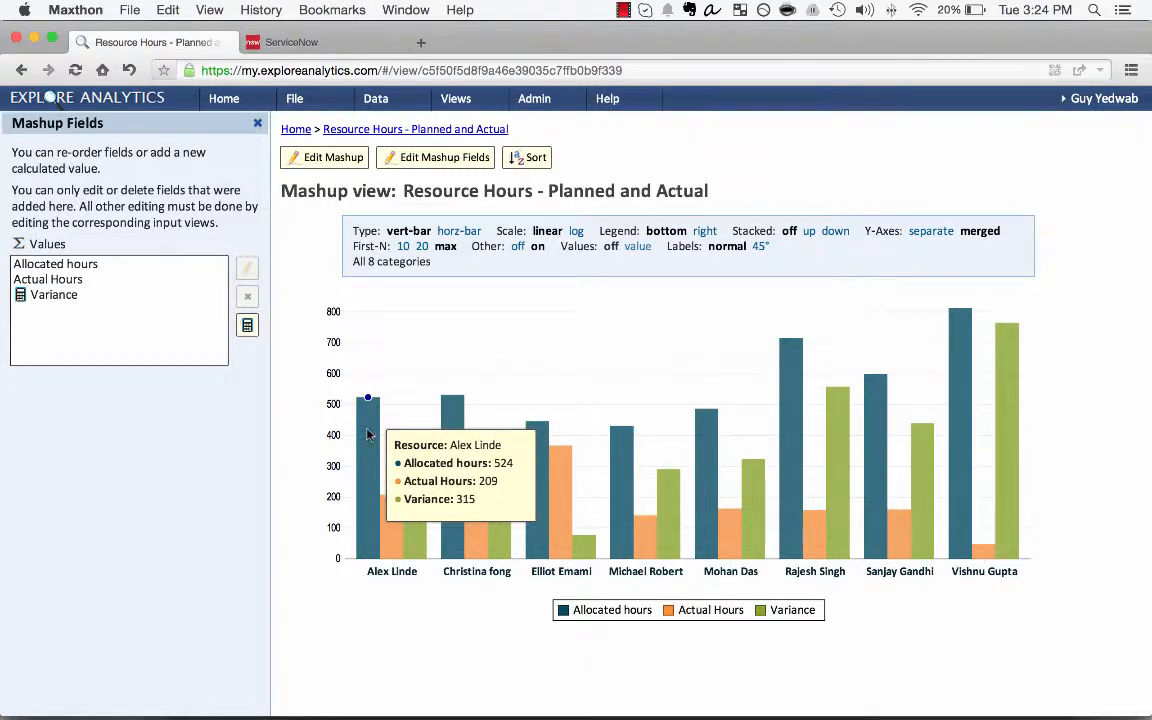
Step: Sort the users by Variance in descending (z to a) order
left_click(527, 157)
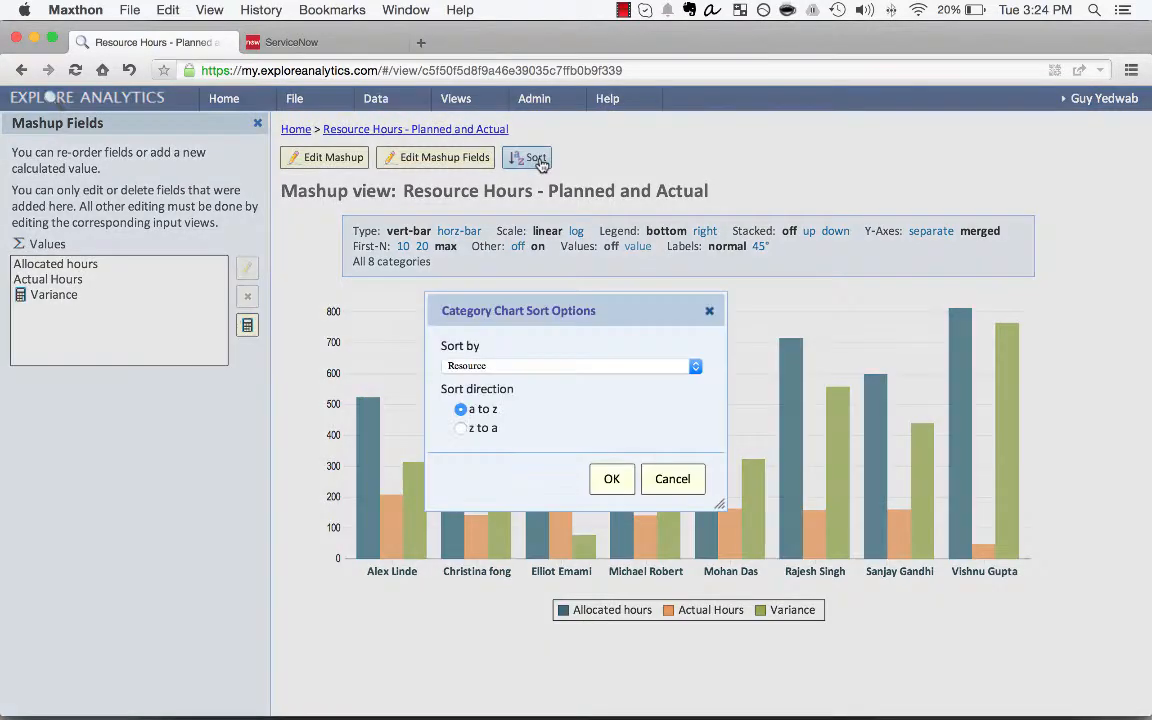
left_click(568, 365)
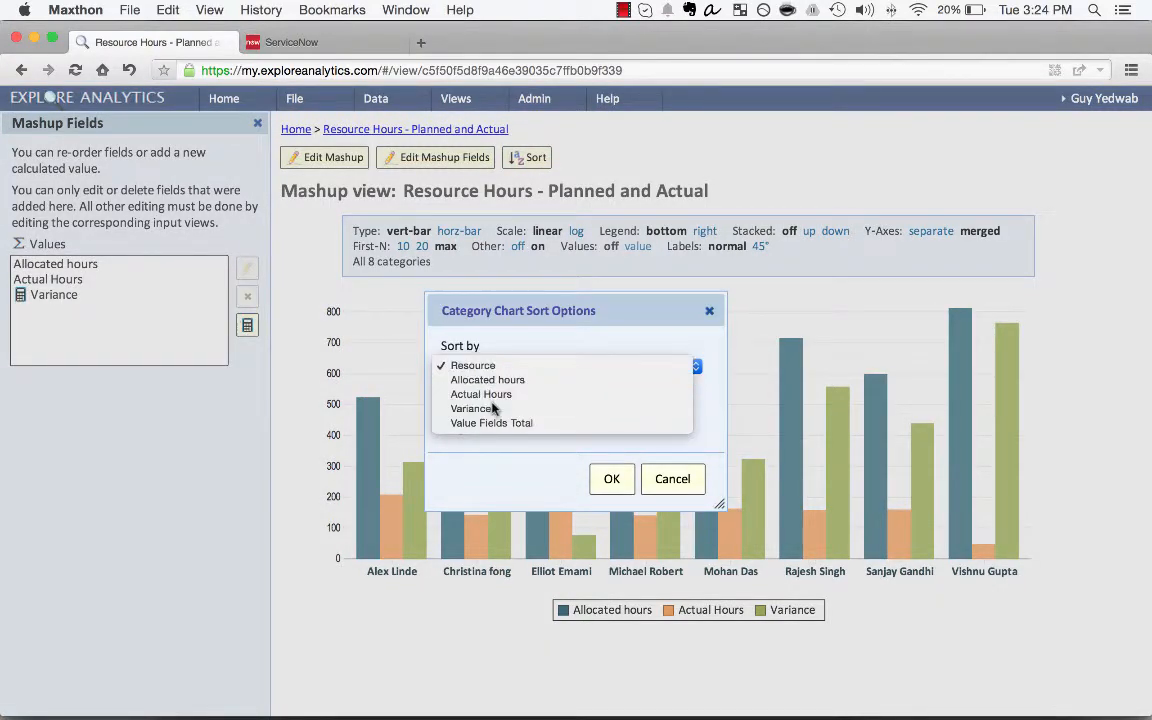
left_click(611, 478)
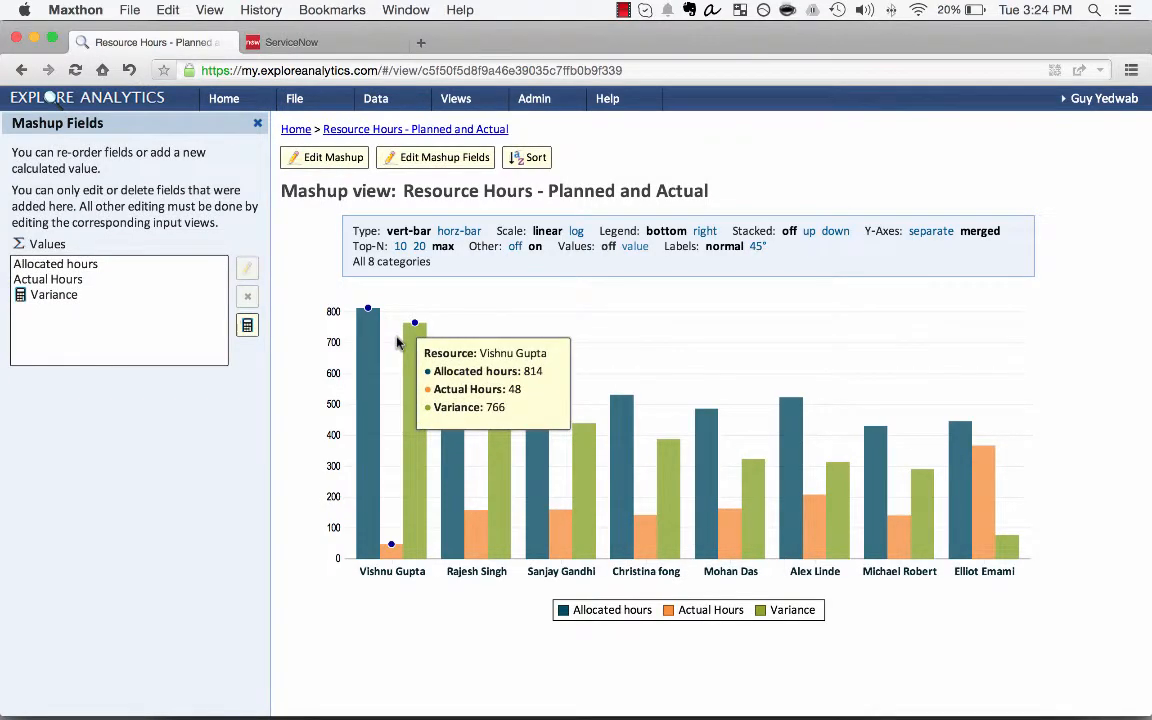
mouse_move(538, 375)
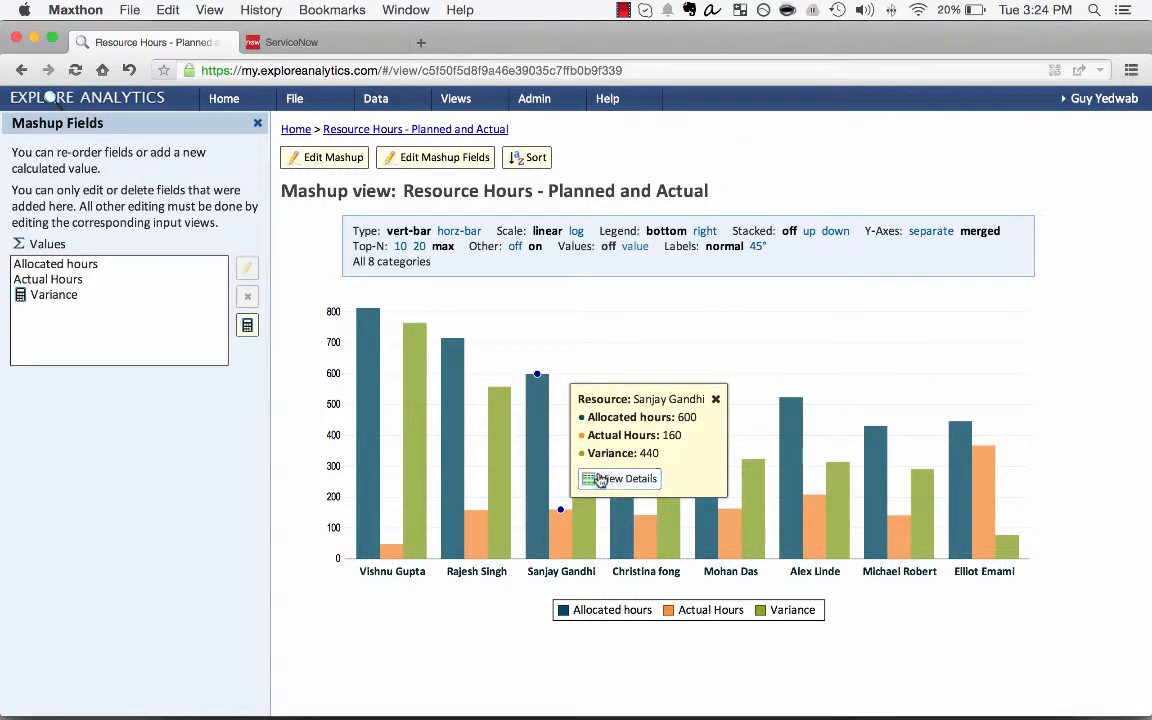
Step: Inspect Sanjay Gandhi's records, try horizontal bars with values, then restore vertical bars without values
left_click(618, 478)
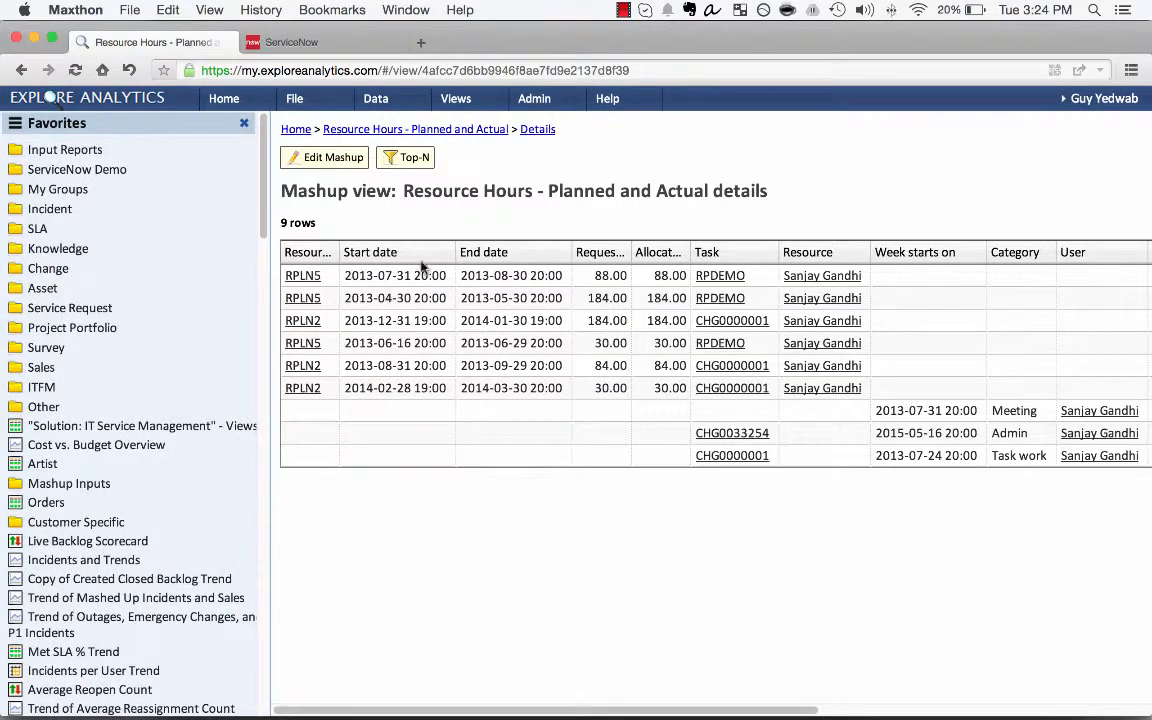
mouse_move(302, 388)
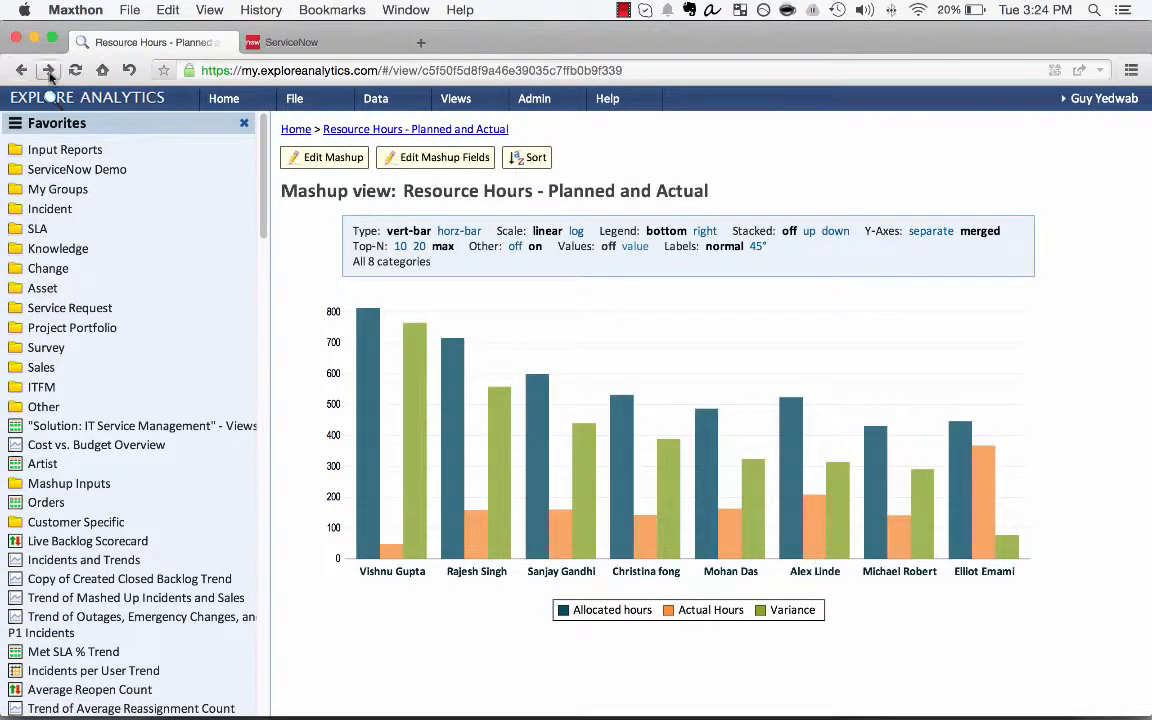
left_click(459, 231)
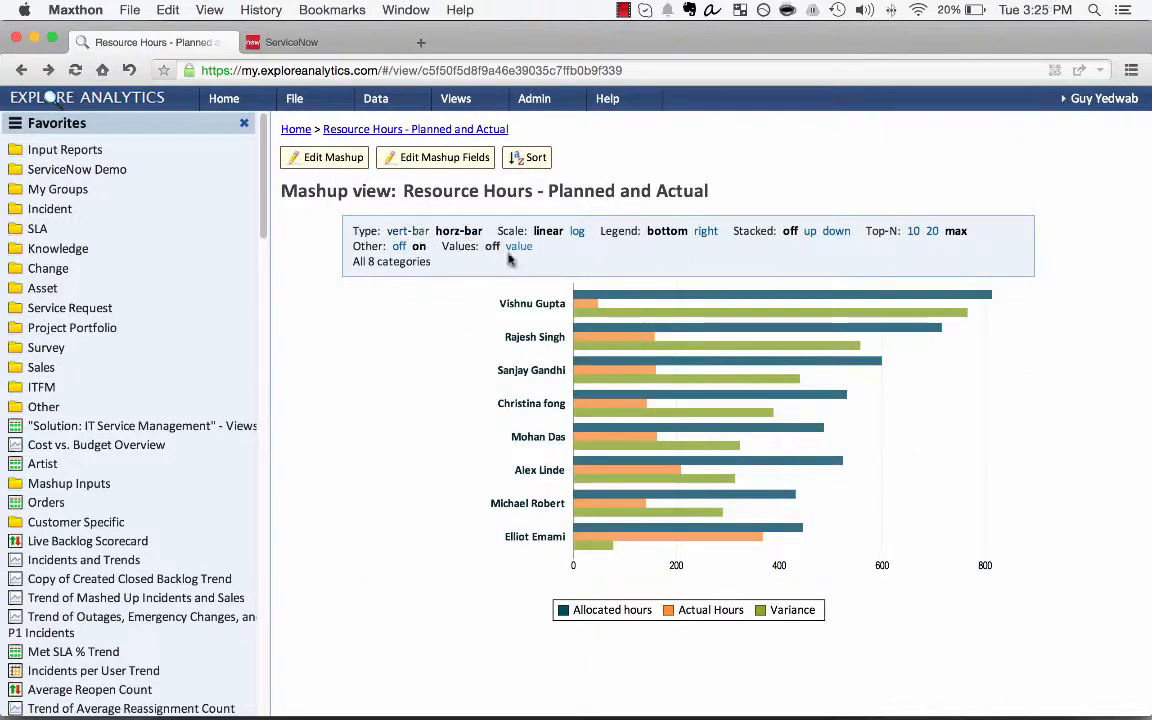
left_click(519, 246)
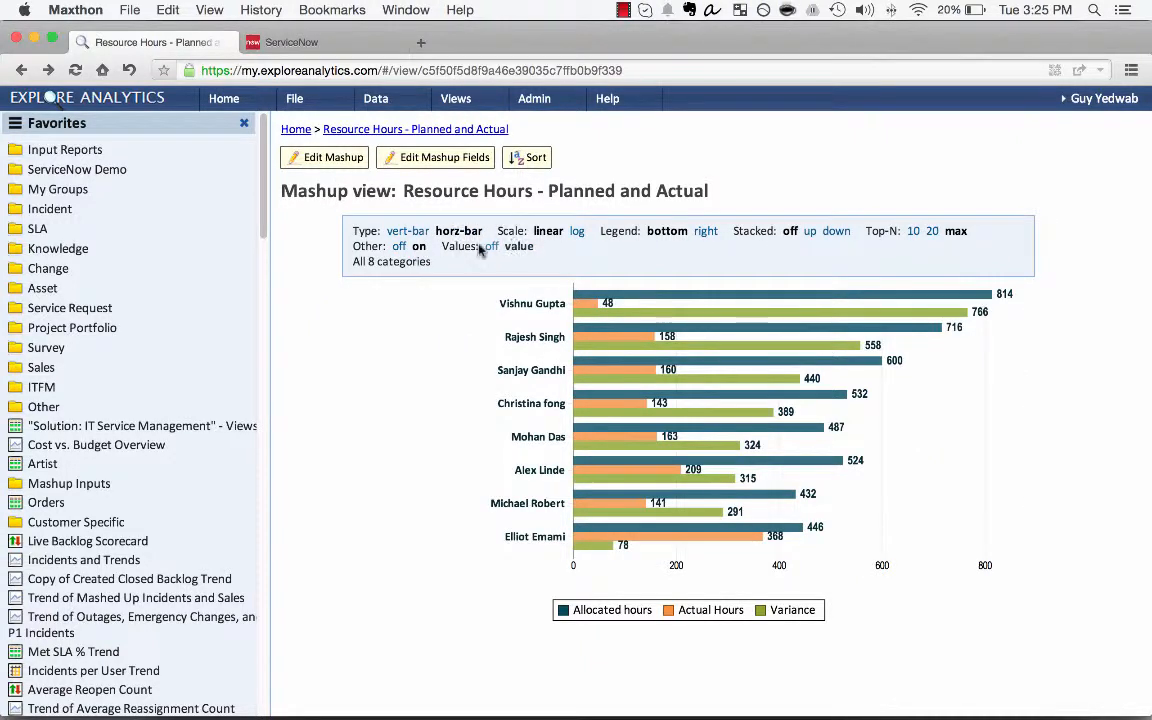
left_click(407, 231)
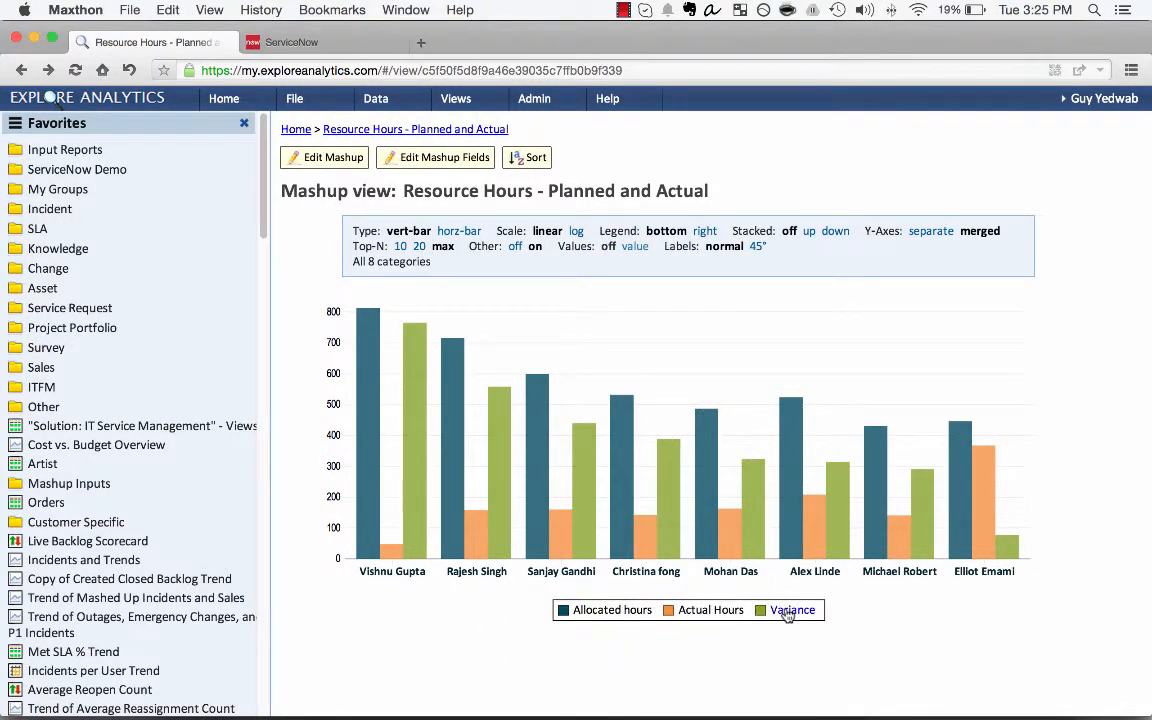
left_click(791, 609)
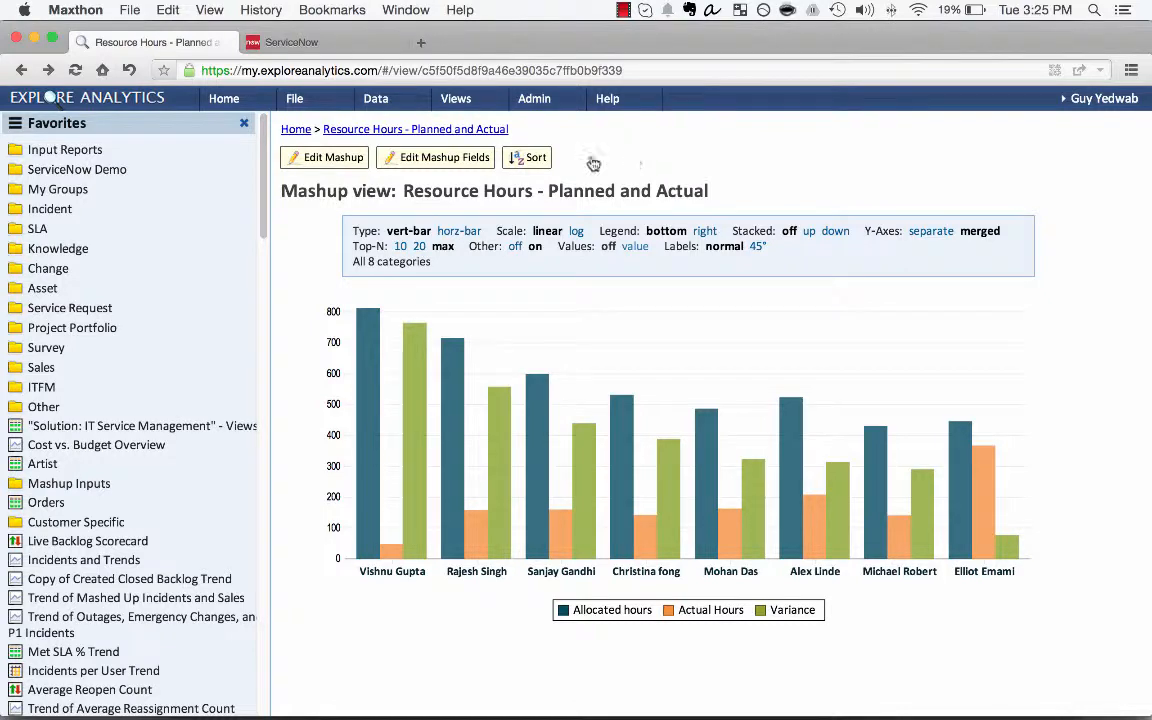
Step: Publish the mashup to ServiceNow as a content block, view the embed code, and close
left_click(294, 98)
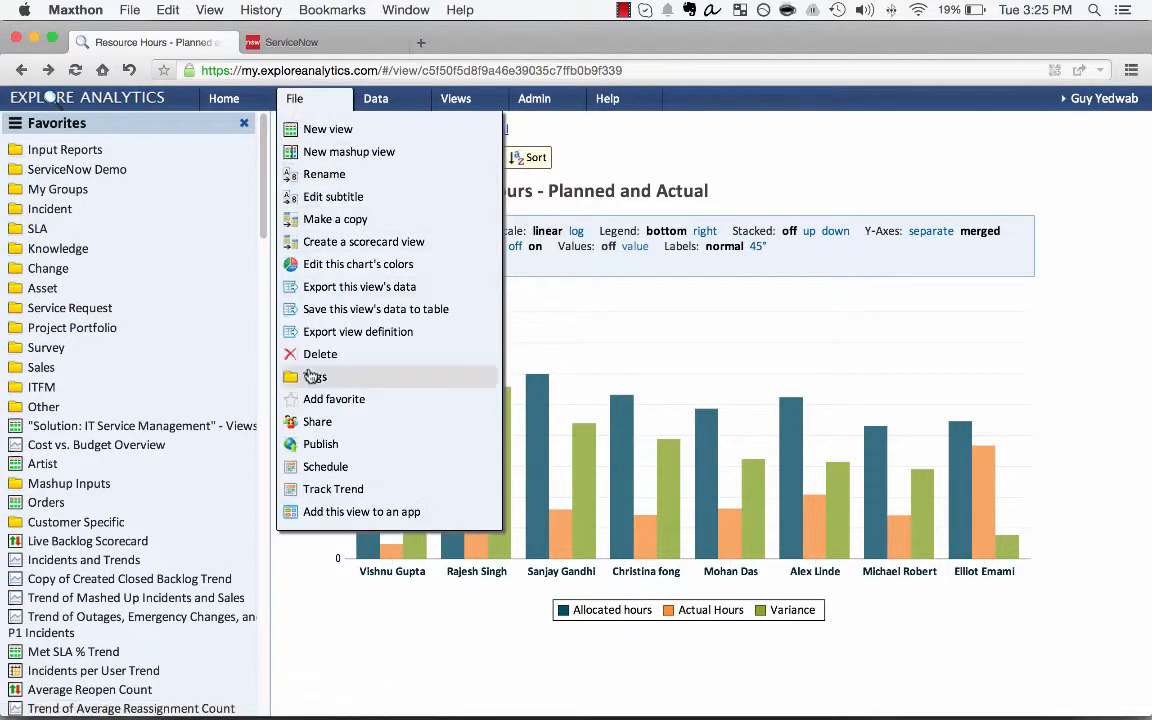
left_click(320, 444)
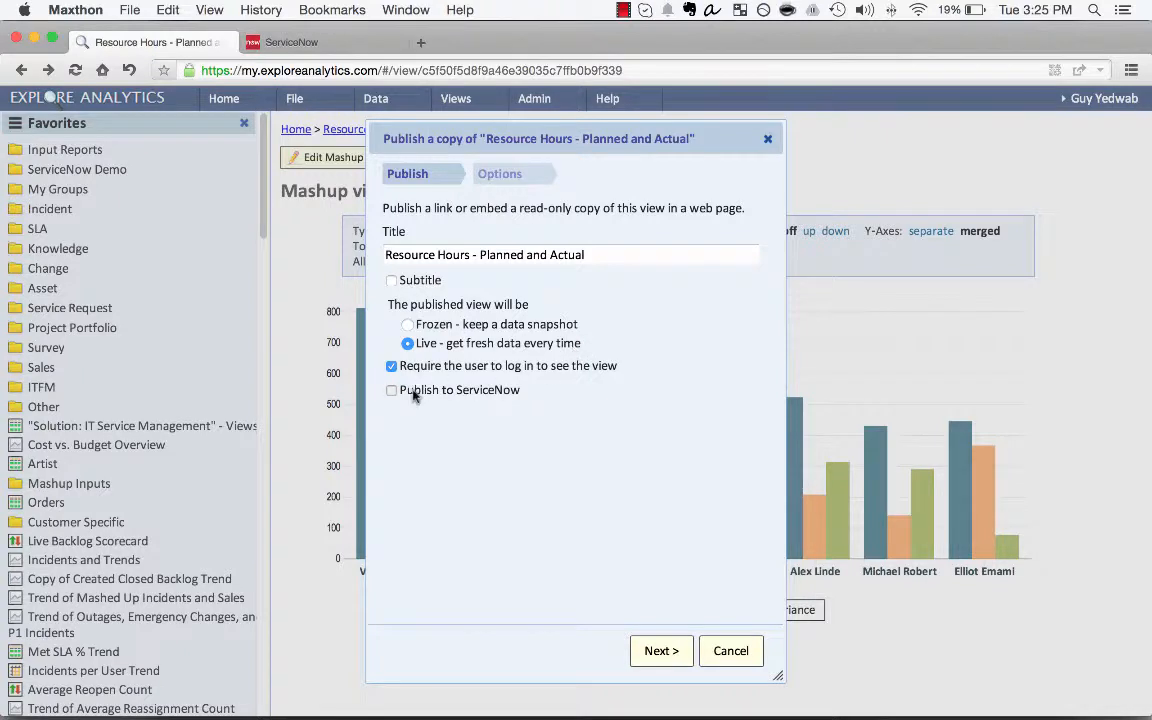
left_click(391, 390)
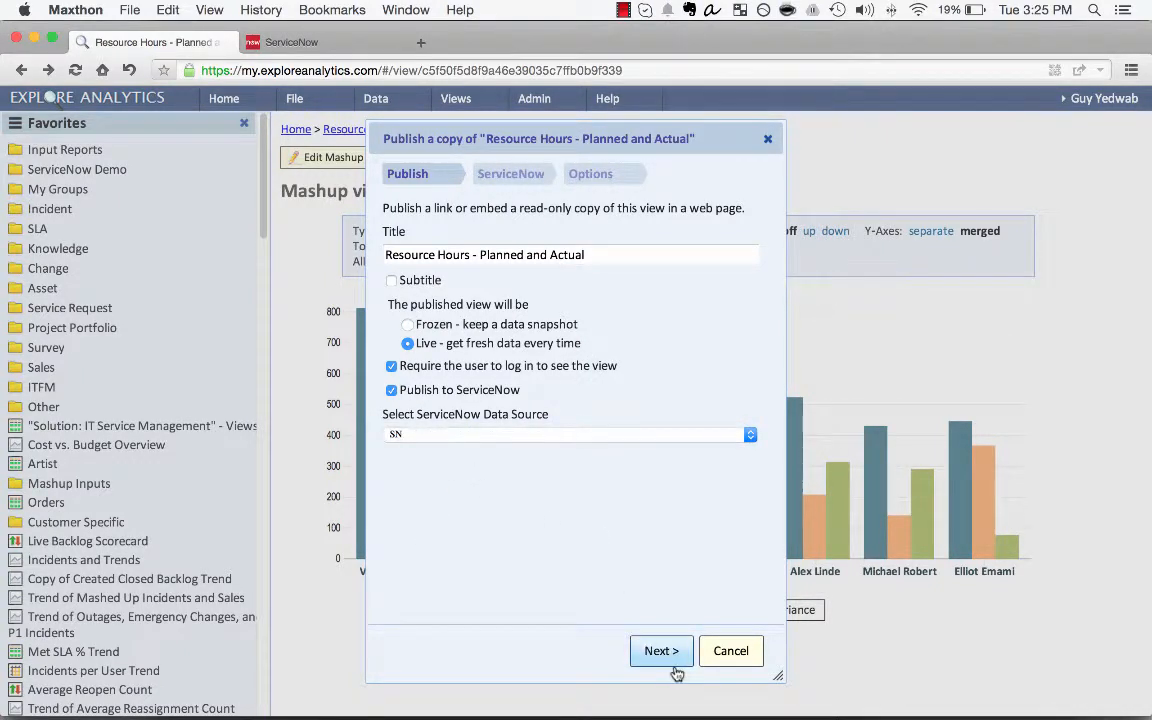
left_click(660, 651)
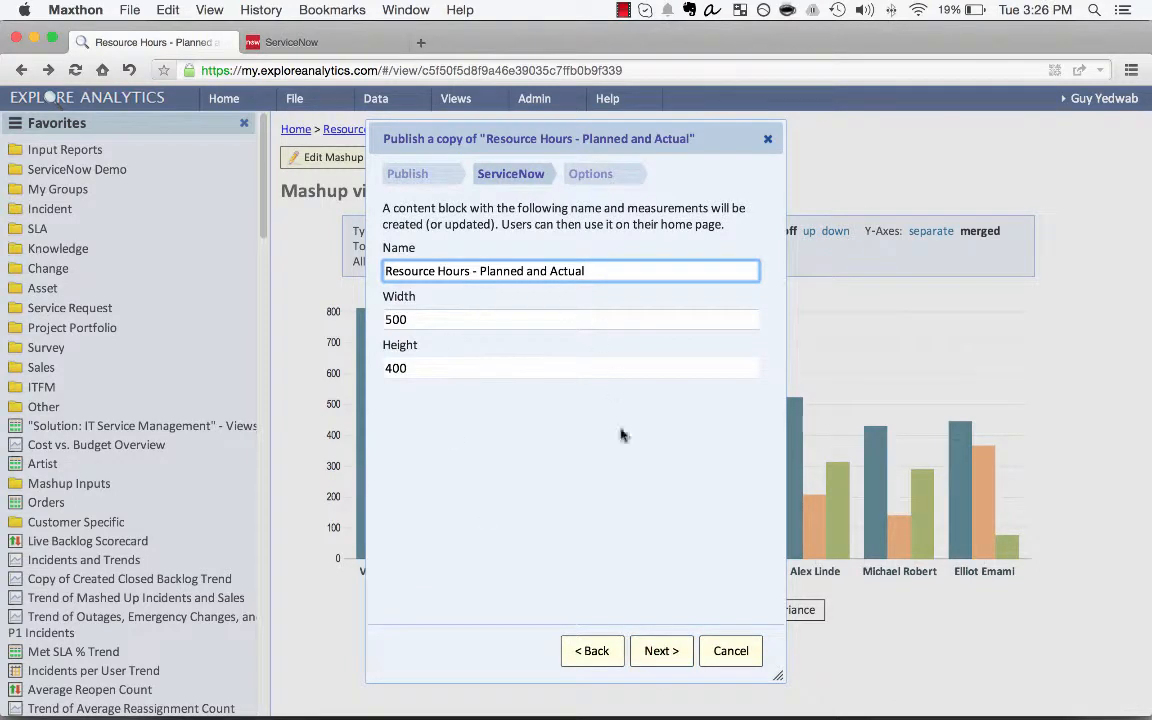
left_click(590, 173)
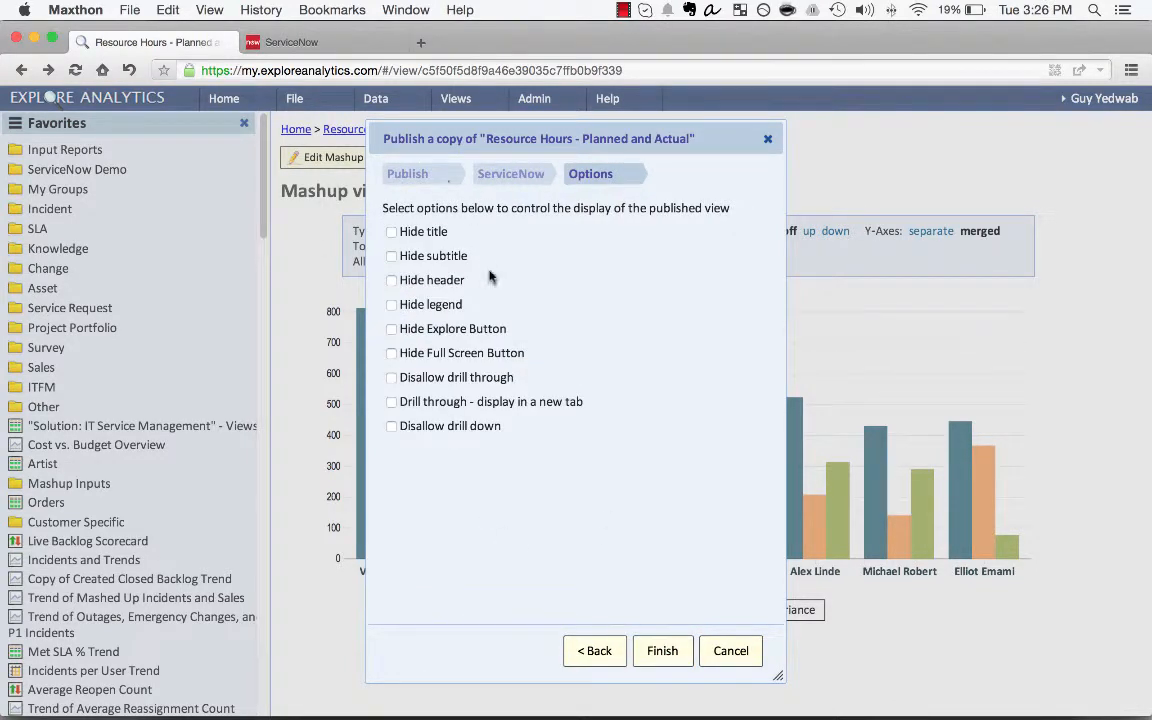
mouse_move(455, 221)
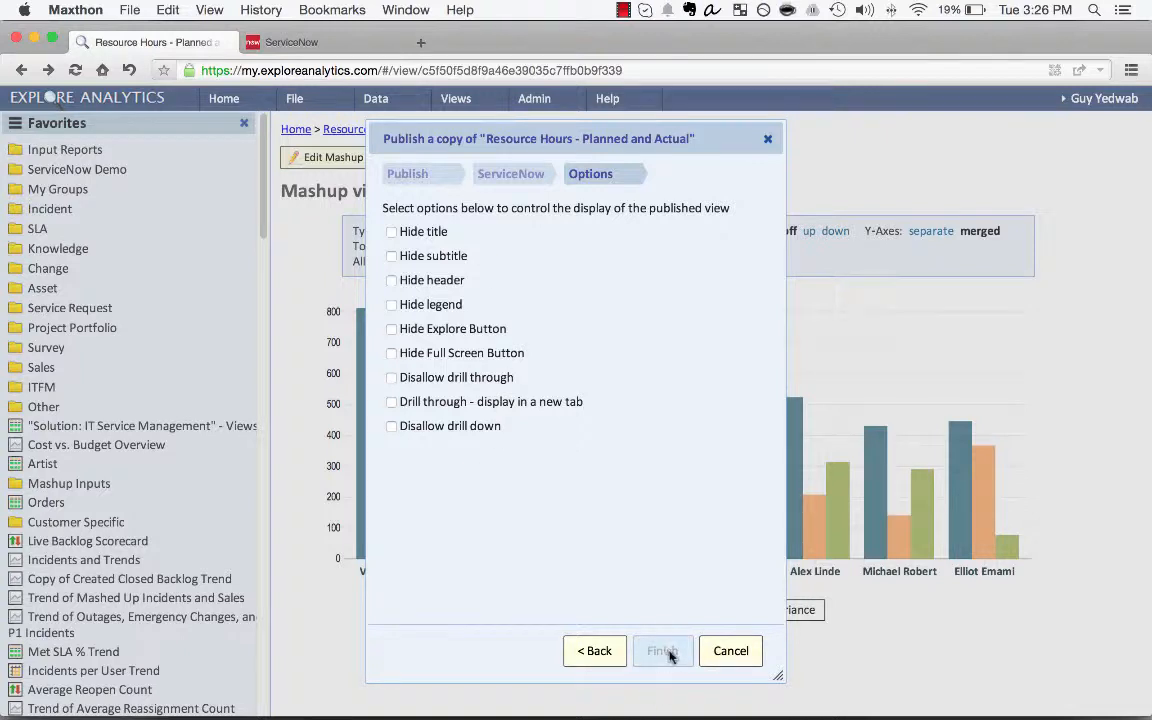
left_click(662, 651)
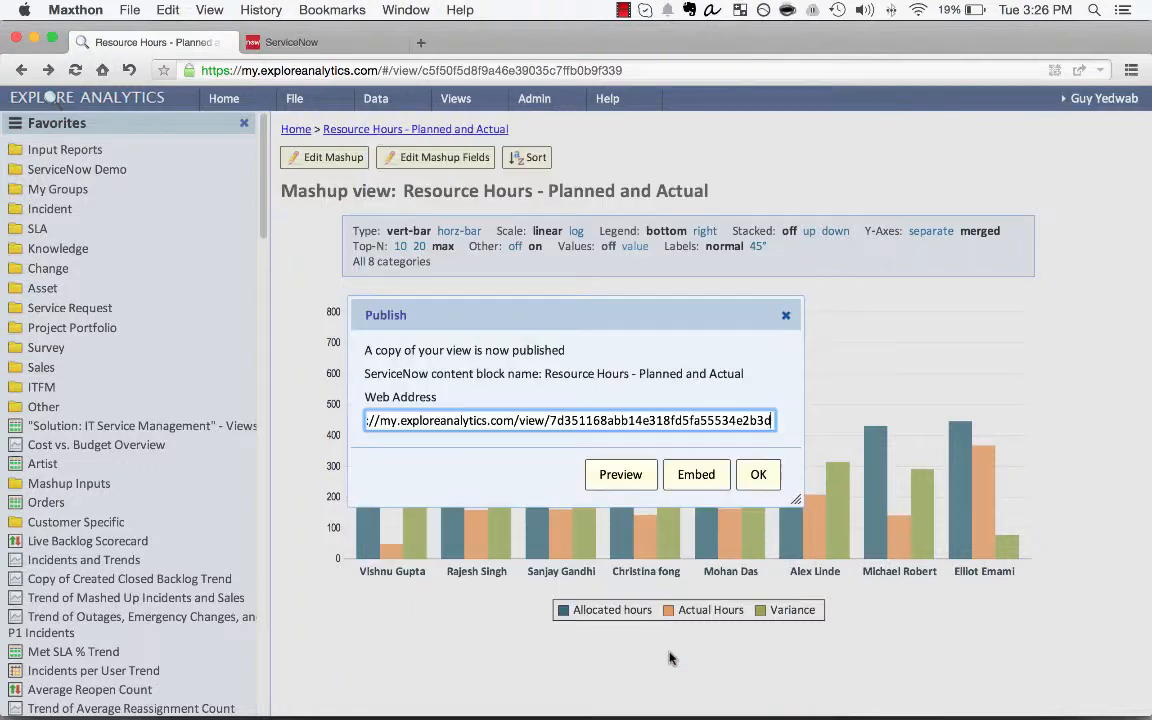
left_click(696, 474)
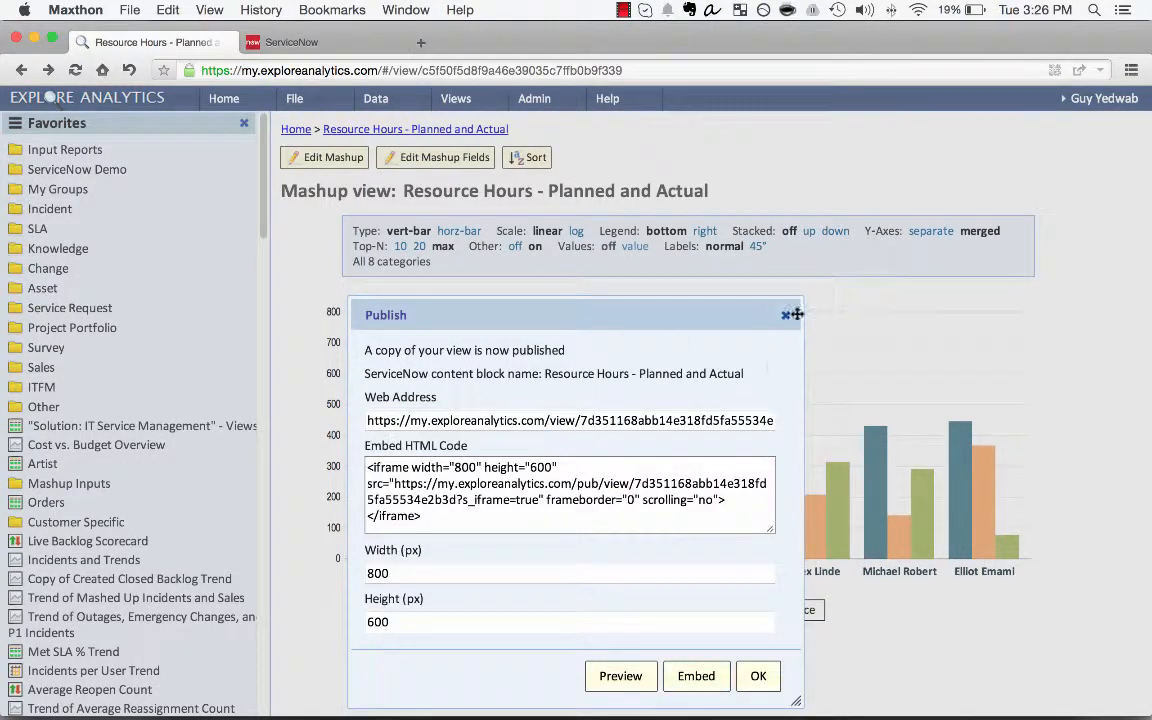
left_click(786, 314)
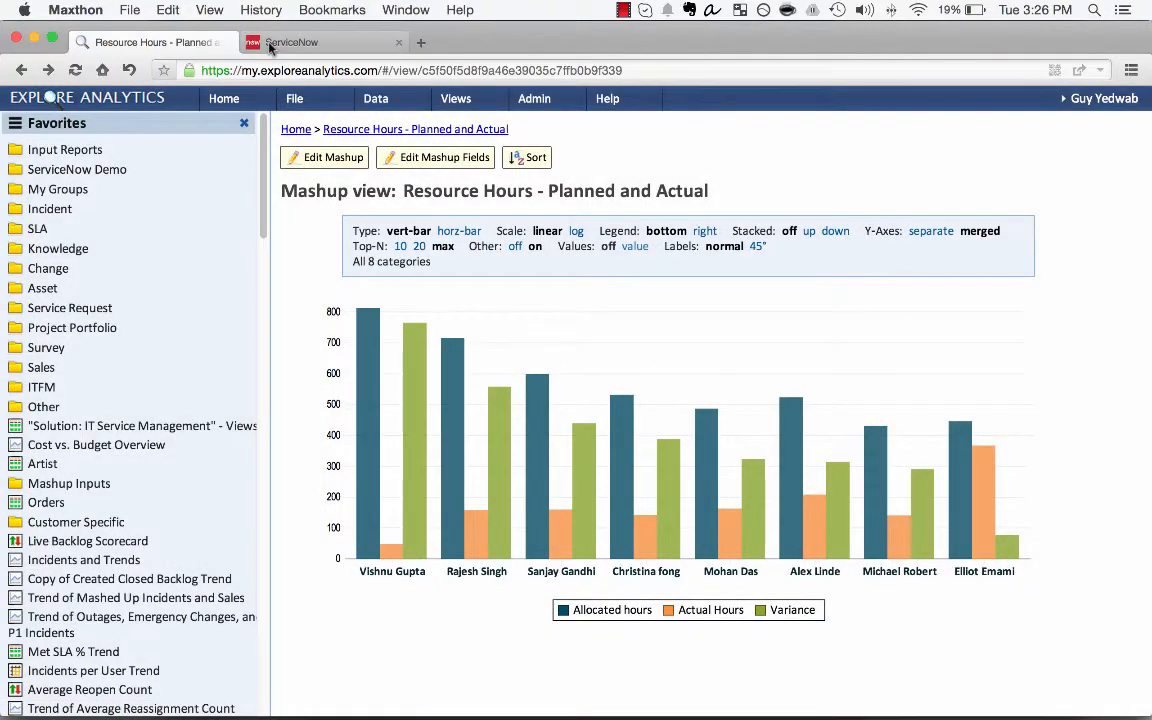
Step: Add the Explore Analytics 'Resource Hours - Planned and Actual' block to the ITFM Overview dashboard, then view it full-size
left_click(290, 42)
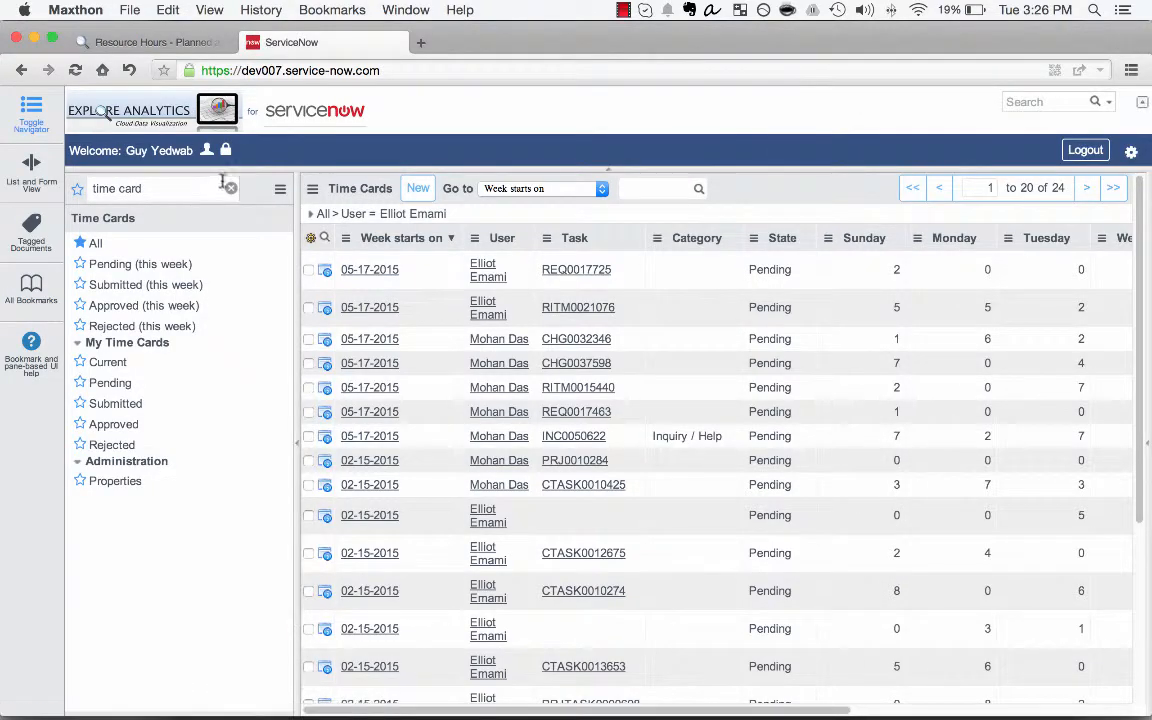
left_click(31, 113)
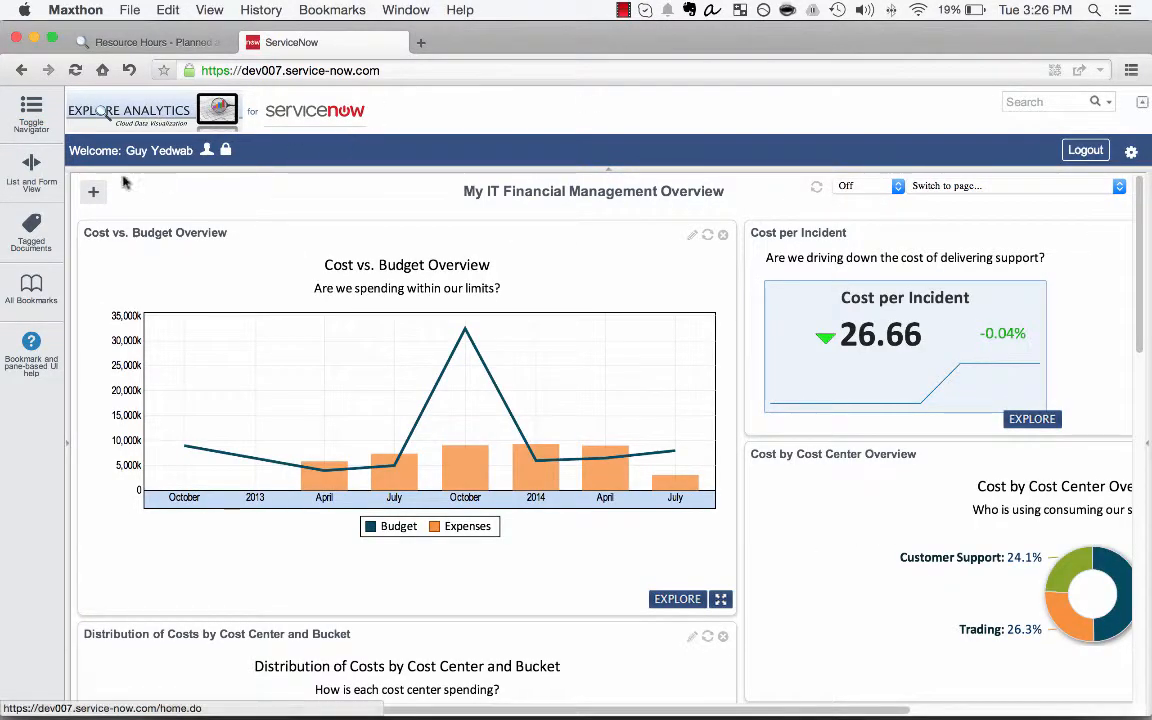
left_click(93, 191)
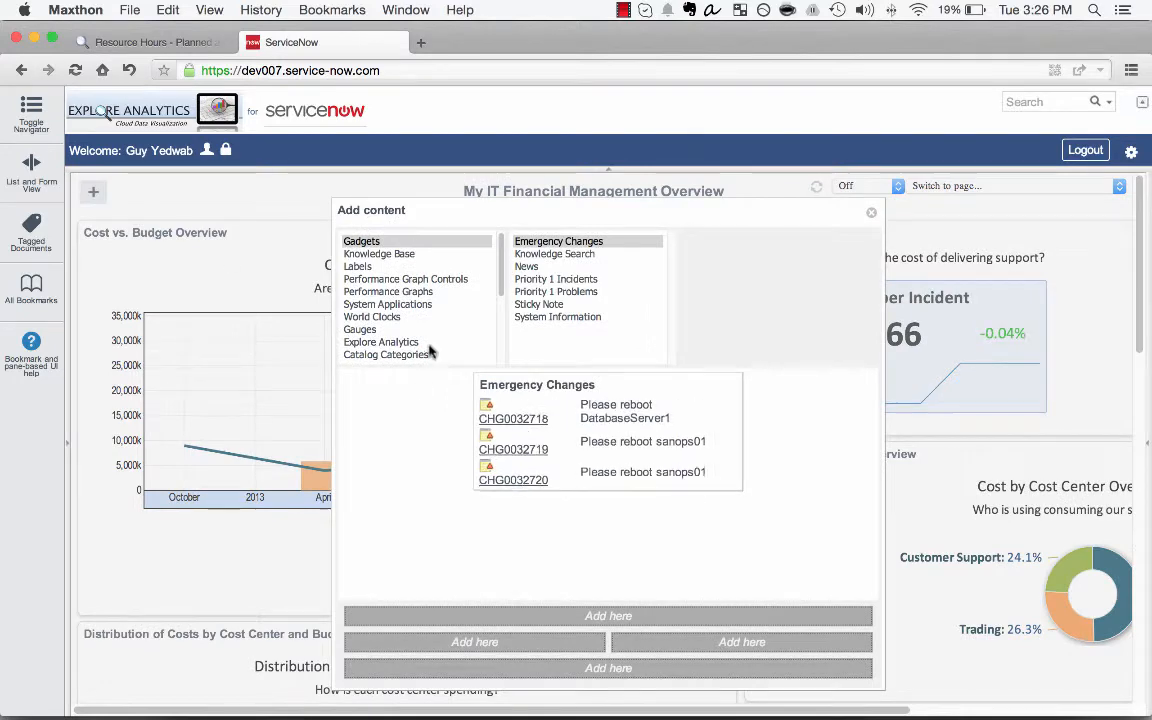
left_click(381, 341)
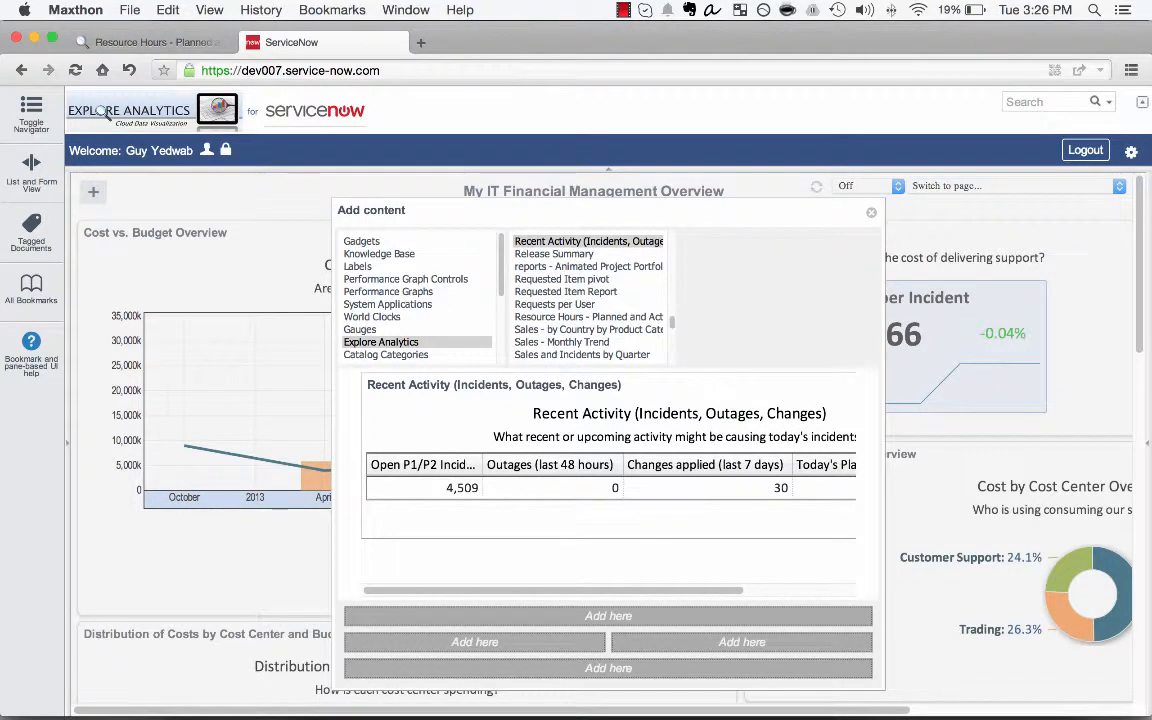
left_click(588, 317)
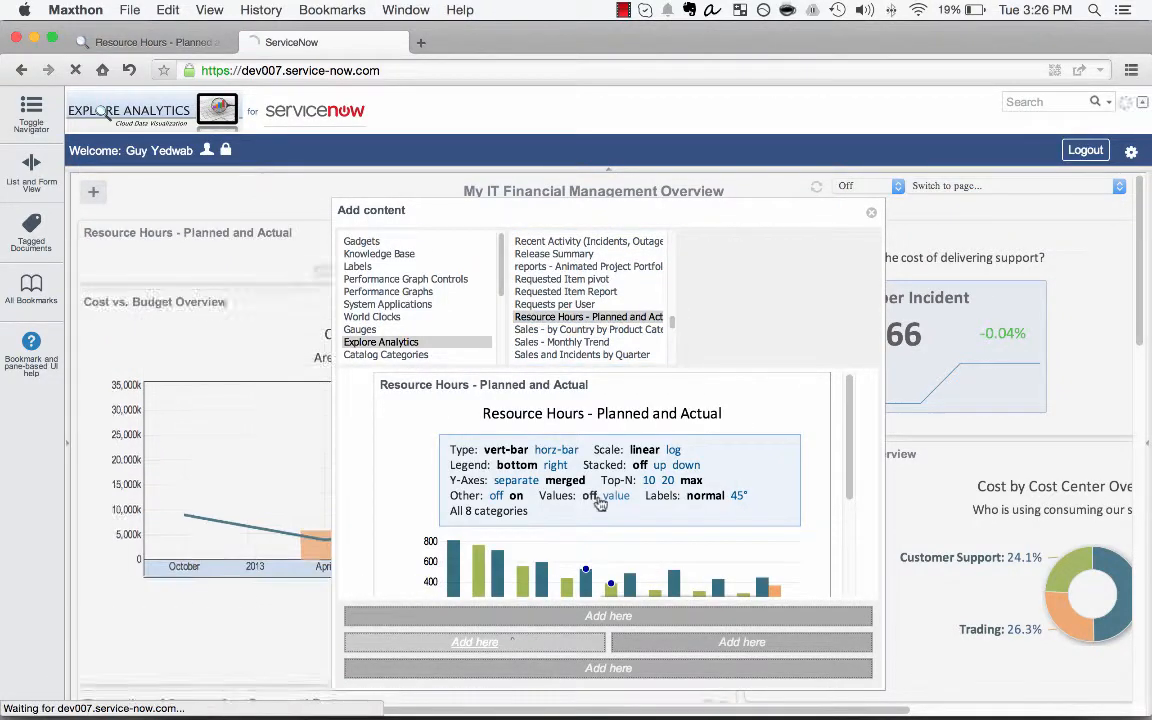
left_click(871, 212)
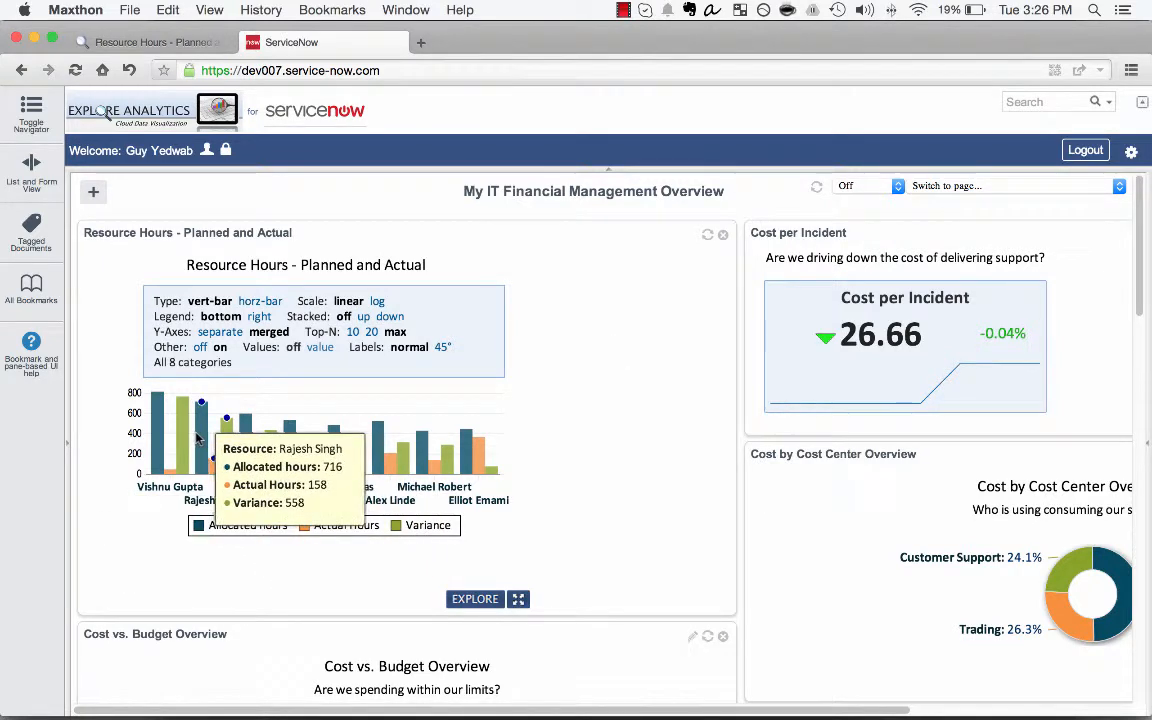
mouse_move(352, 451)
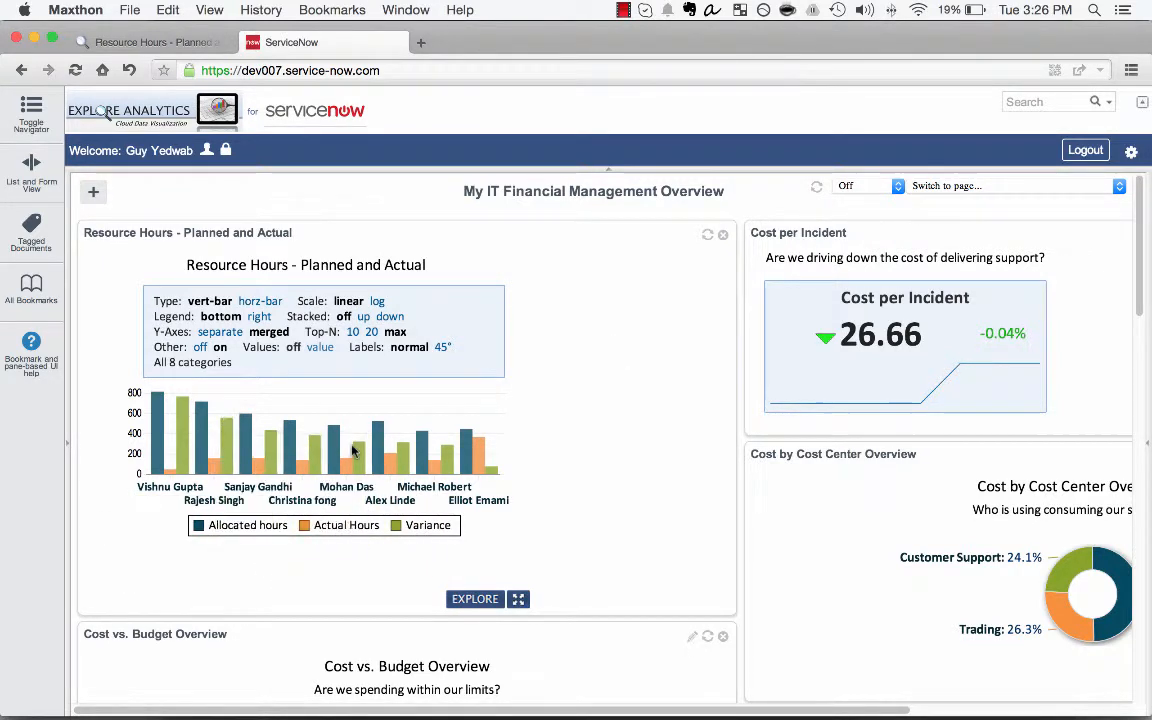
left_click(474, 598)
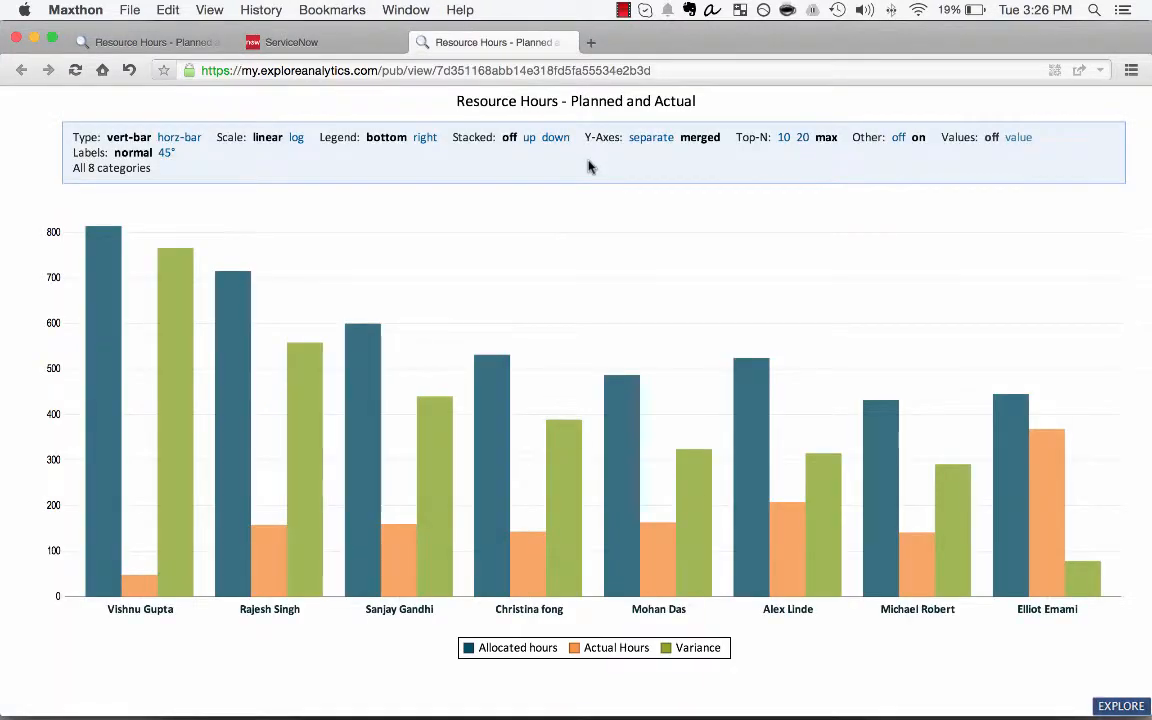